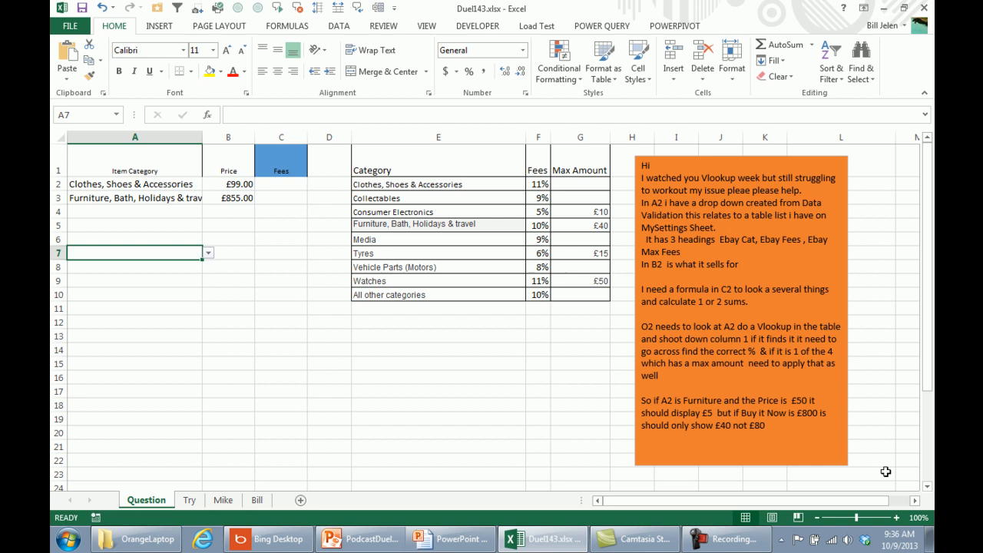
mouse_move(262, 249)
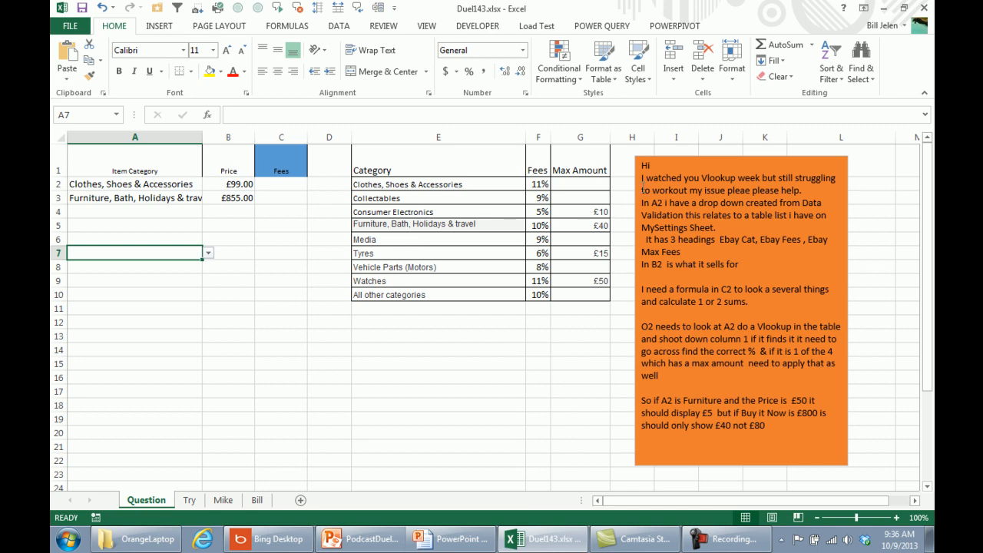
mouse_move(623, 224)
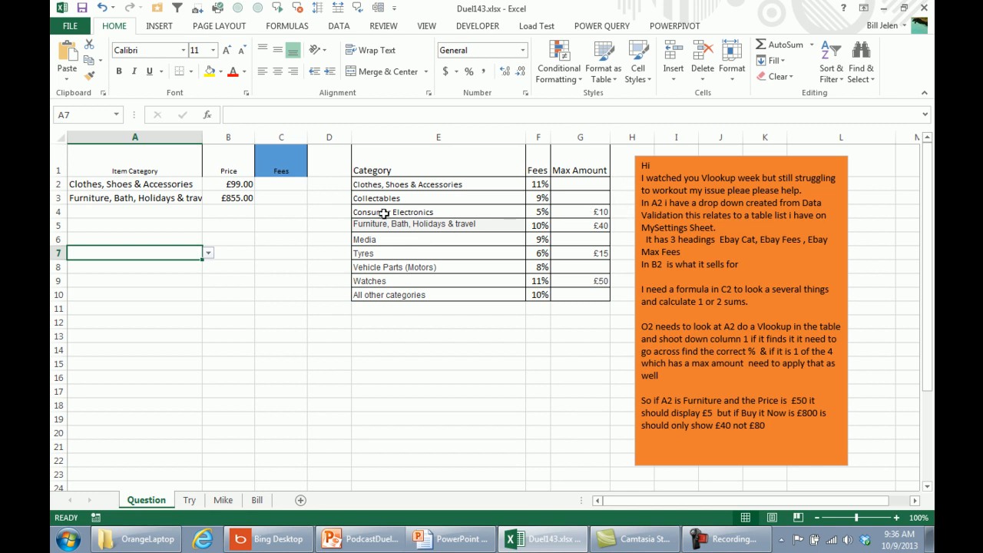
Step: Select the first item's category in A2 as the lookup value for the fee formula
left_click(136, 185)
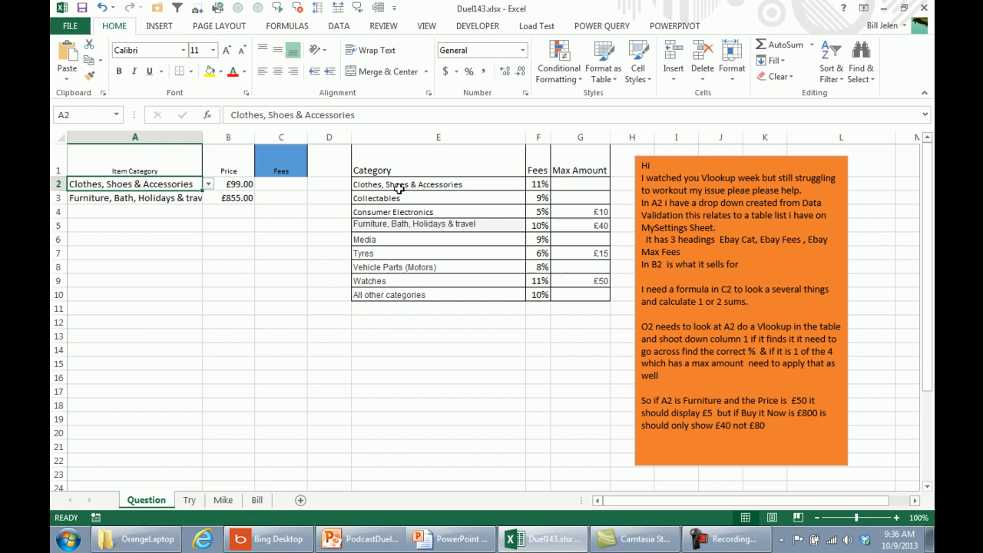
mouse_move(538, 180)
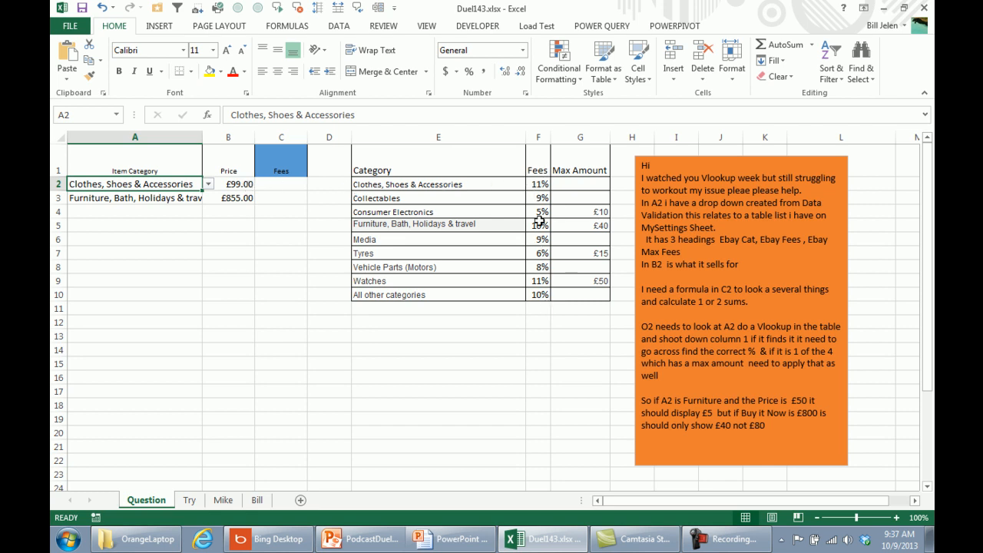
mouse_move(538, 295)
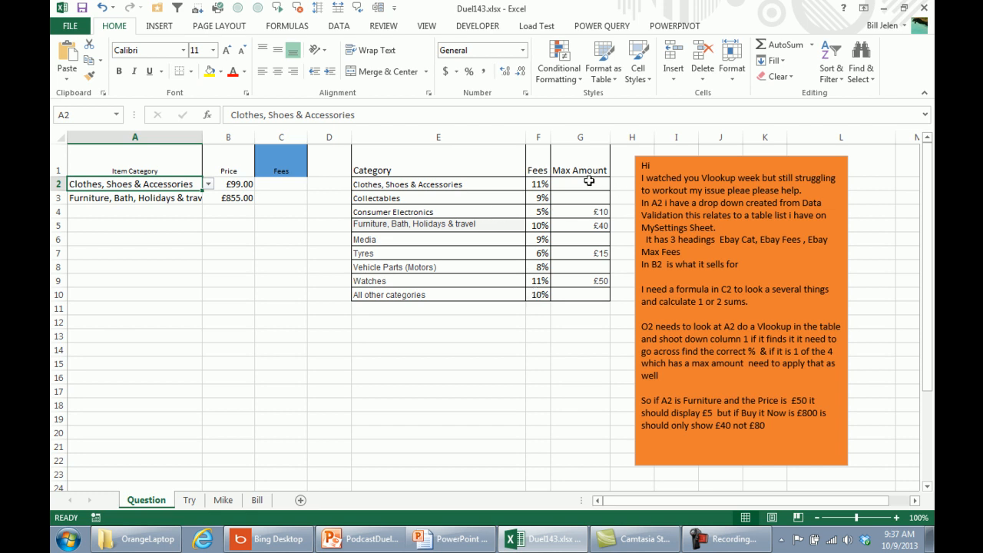
mouse_move(580, 293)
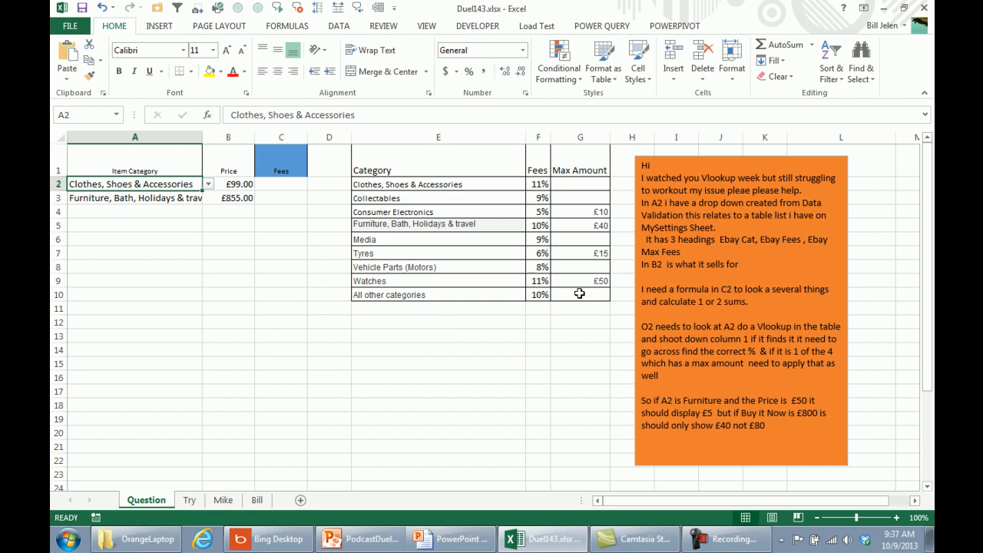
mouse_move(599, 212)
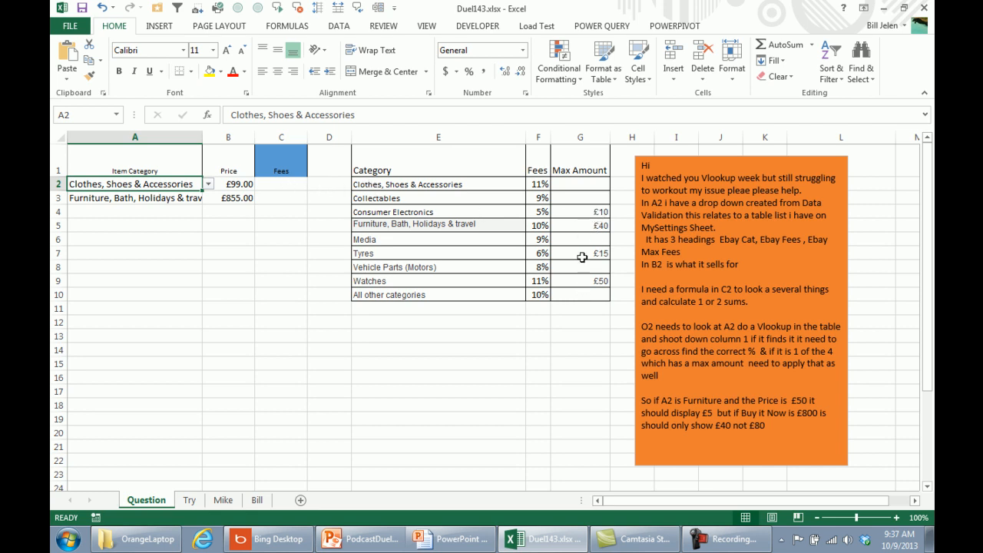
mouse_move(409, 14)
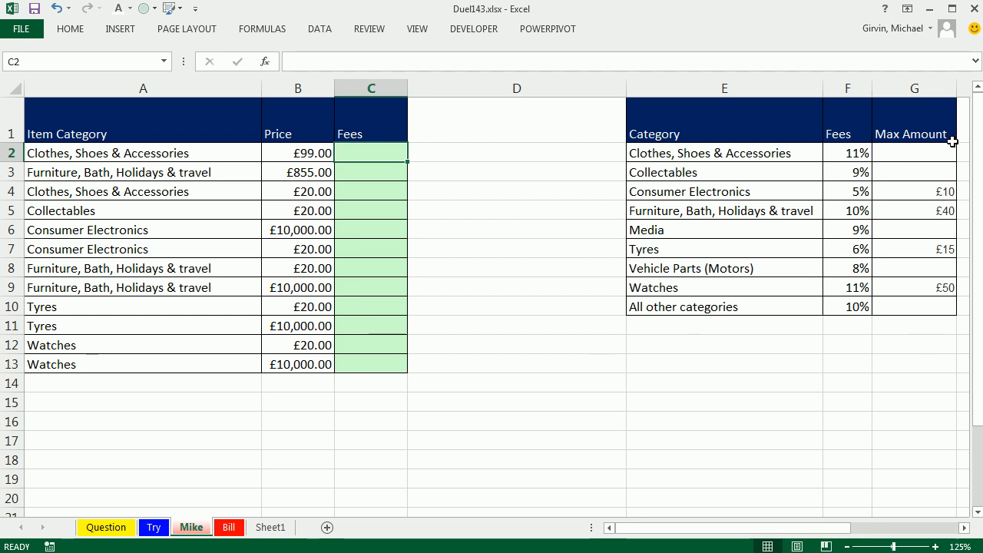
mouse_move(939, 291)
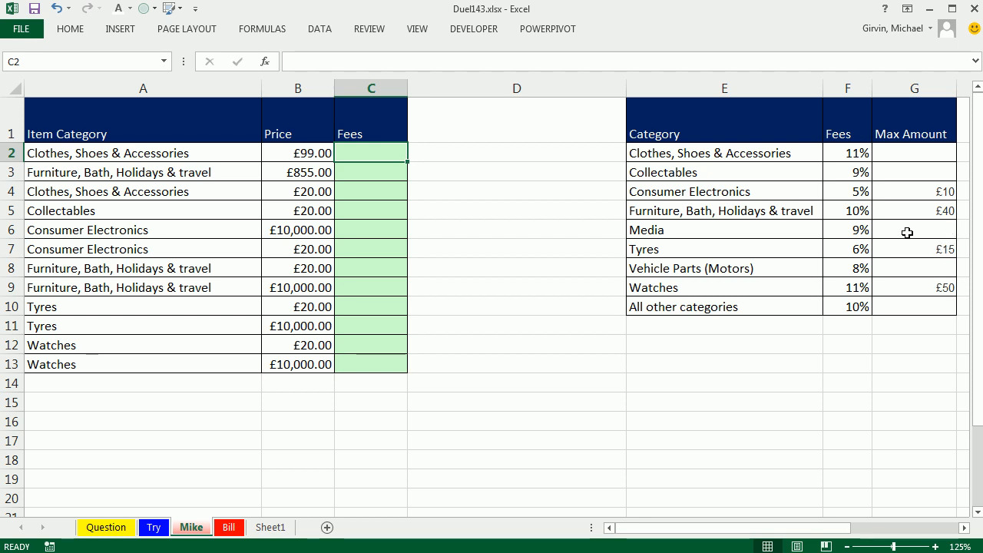
mouse_move(936, 209)
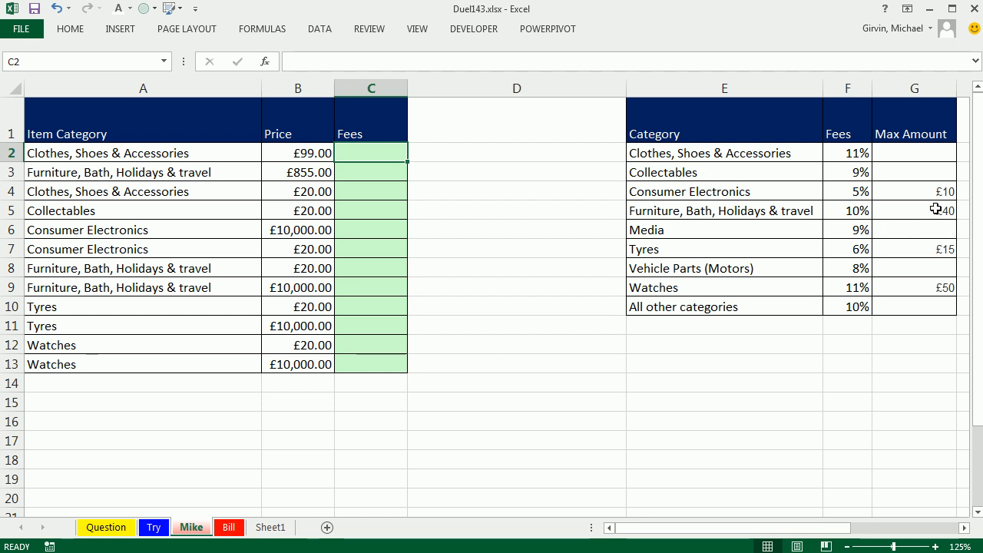
mouse_move(535, 443)
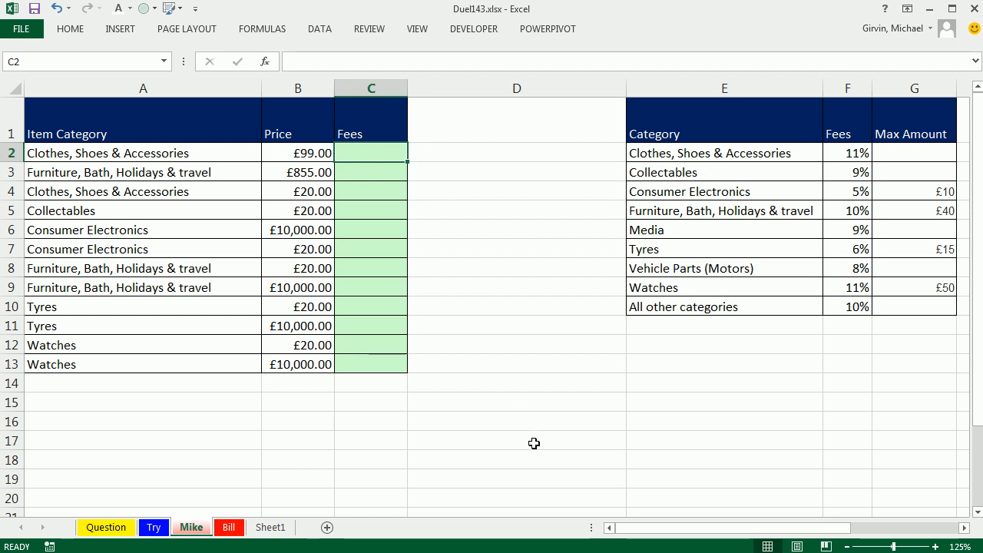
Step: Enter =VLOOKUP(A2,$E$2:$G$10,3,0) in C2 and fill it down to C13 to return each category's maximum amount
type("=vl")
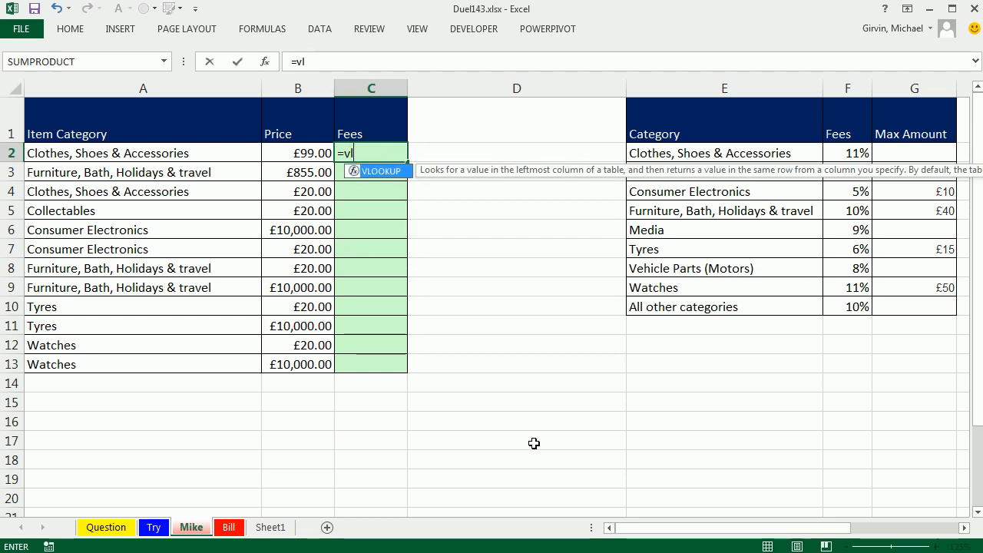
left_click(143, 154)
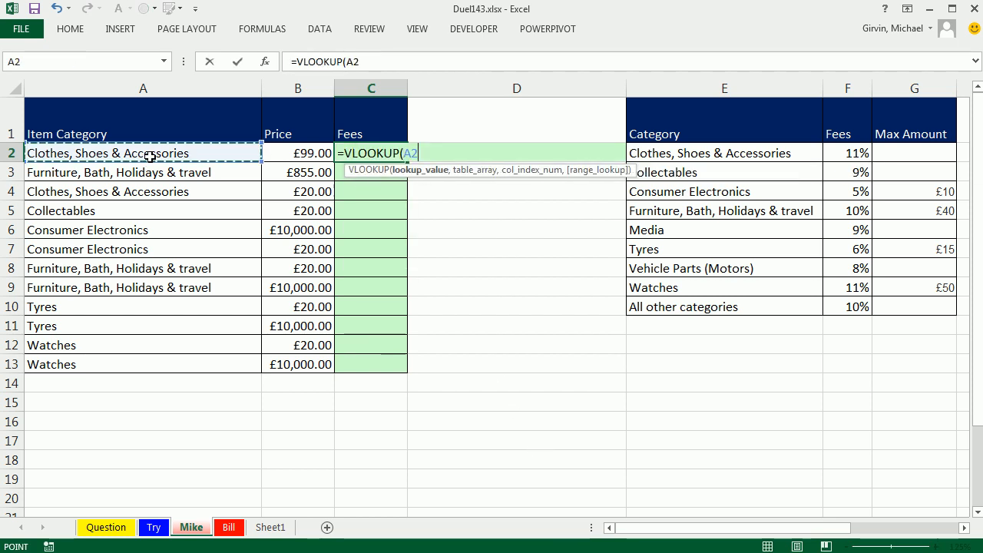
type(",$E$2:$G$10")
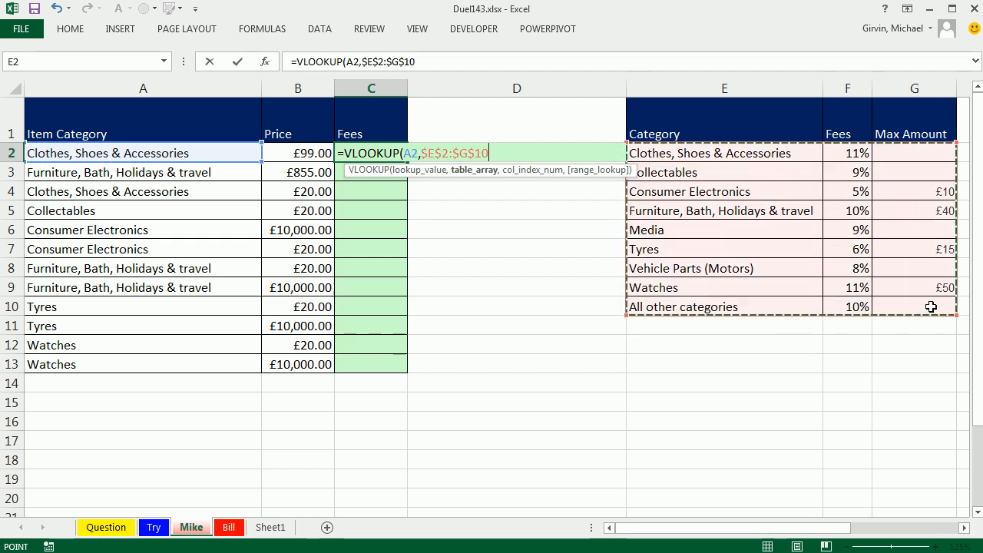
type(",3")
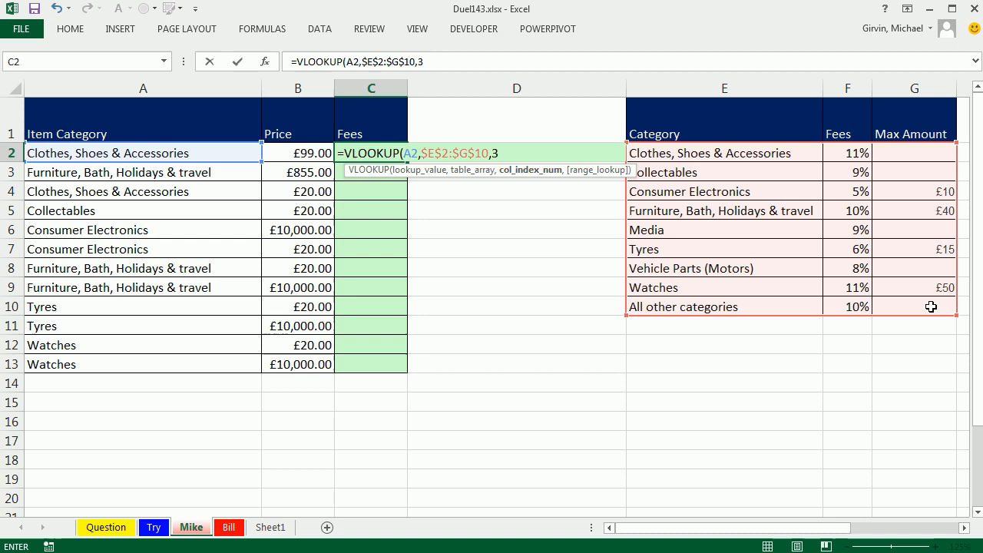
type(",0)")
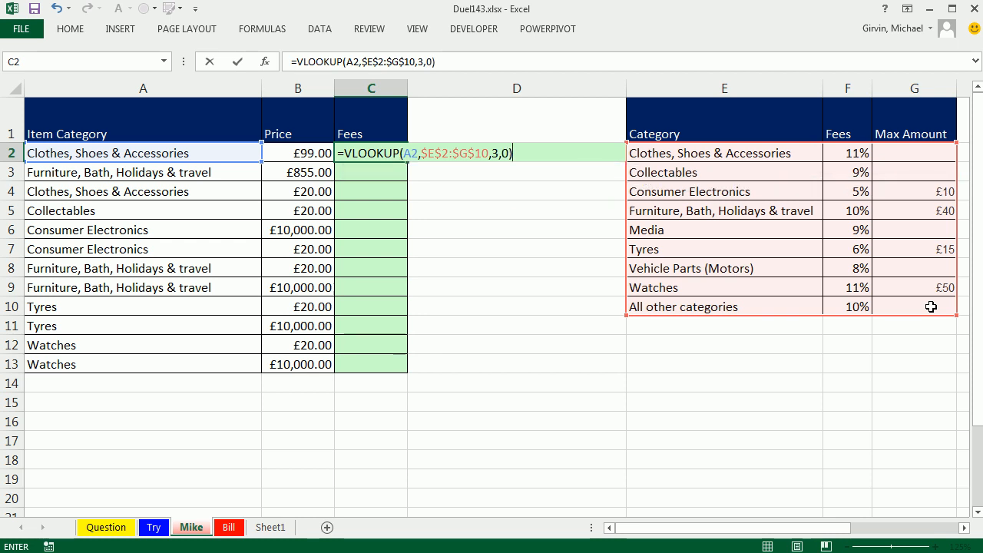
key("Return")
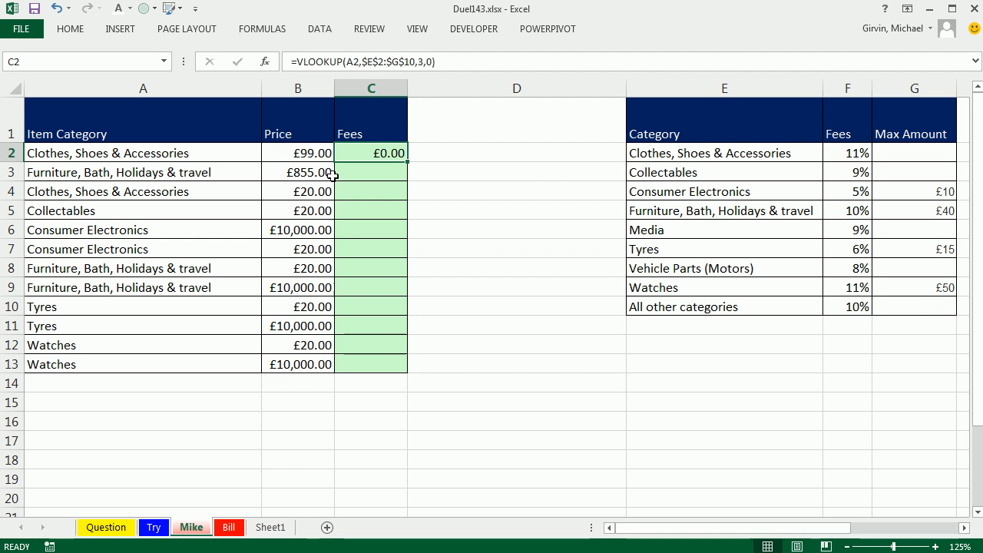
left_click_drag(409, 158, 409, 364)
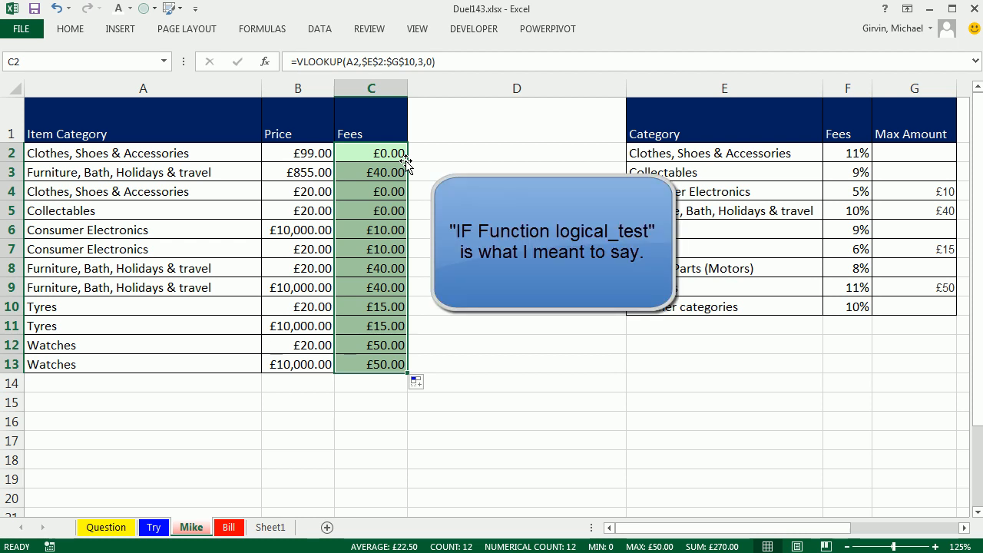
mouse_move(507, 163)
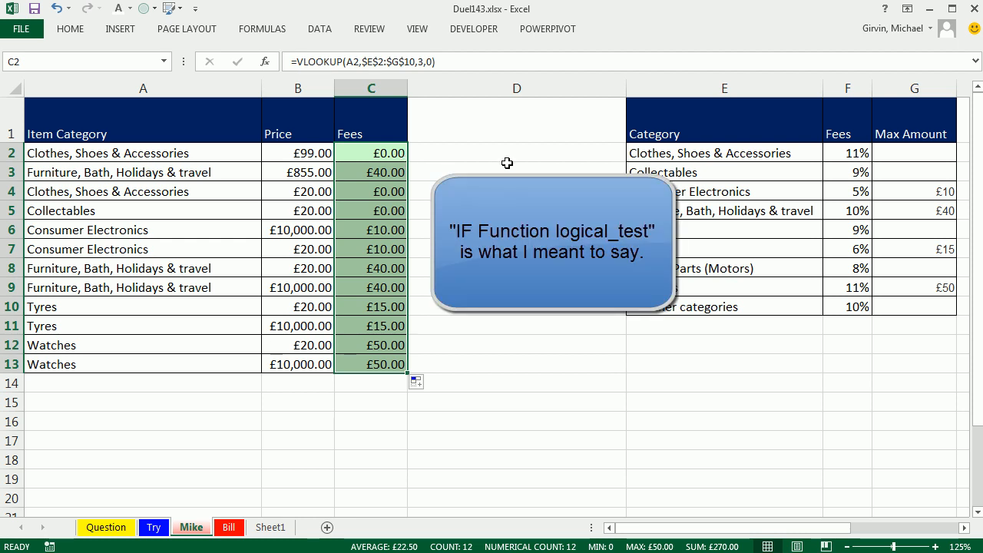
mouse_move(402, 172)
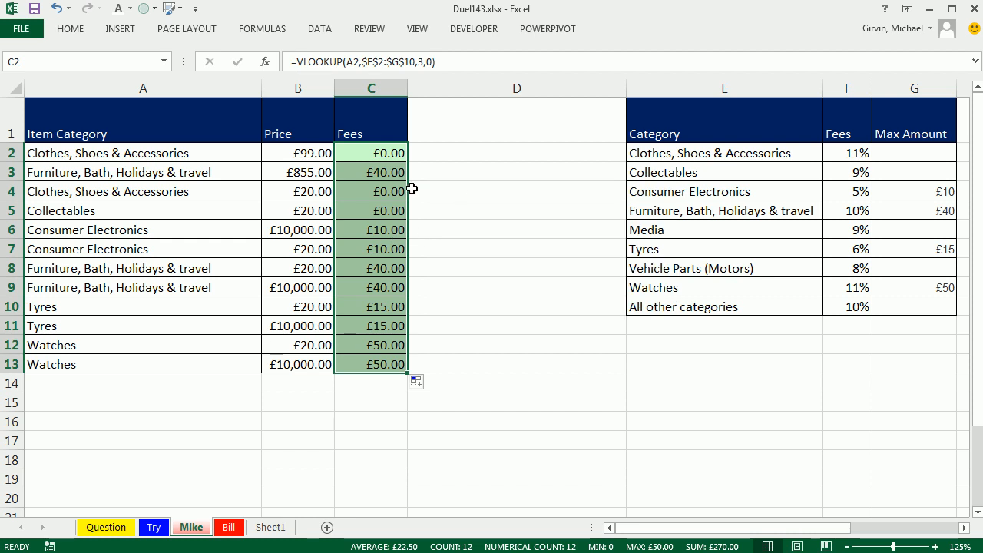
mouse_move(483, 198)
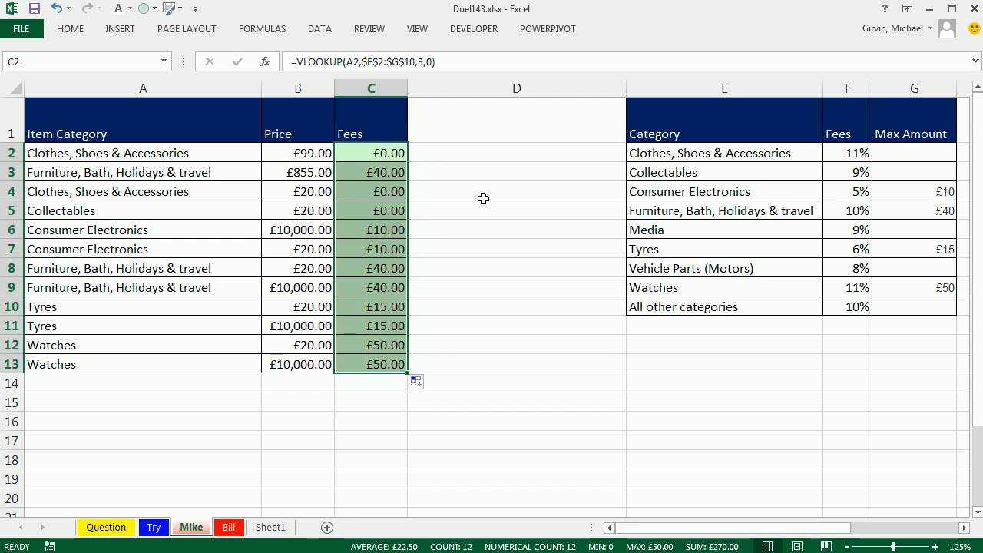
Step: Wrap C2 in IF(VLOOKUP max,...) and start MIN with the rate lookup times price B2
double_click(372, 154)
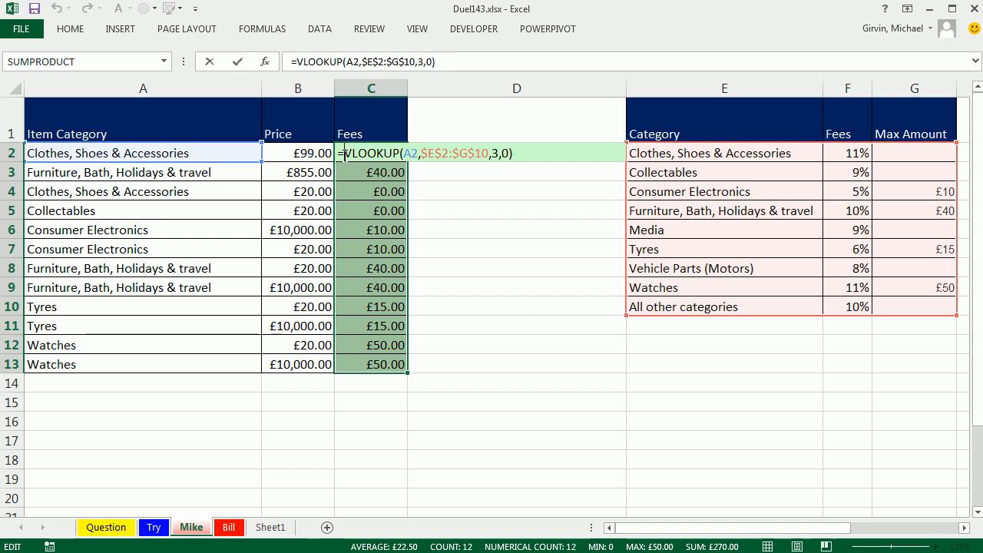
type("IF(")
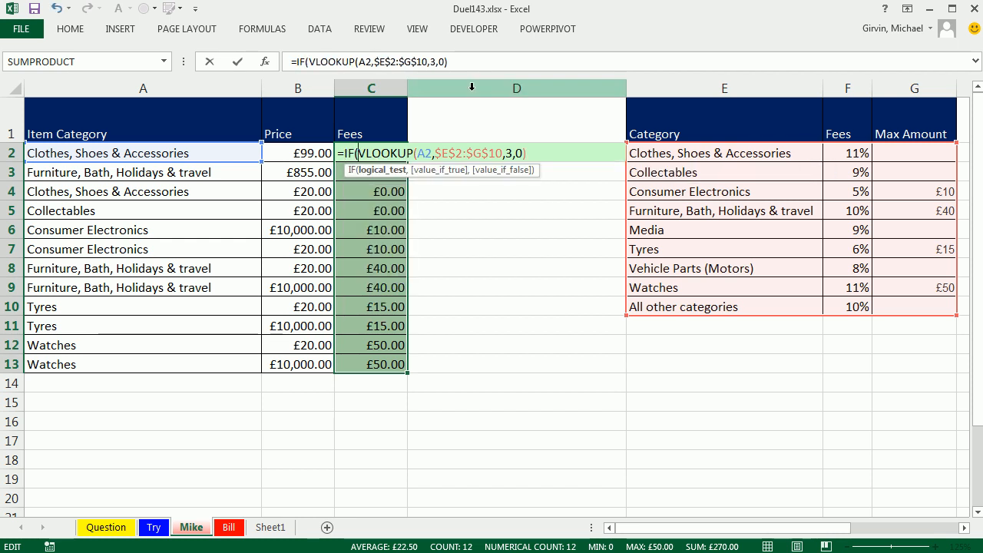
mouse_move(896, 168)
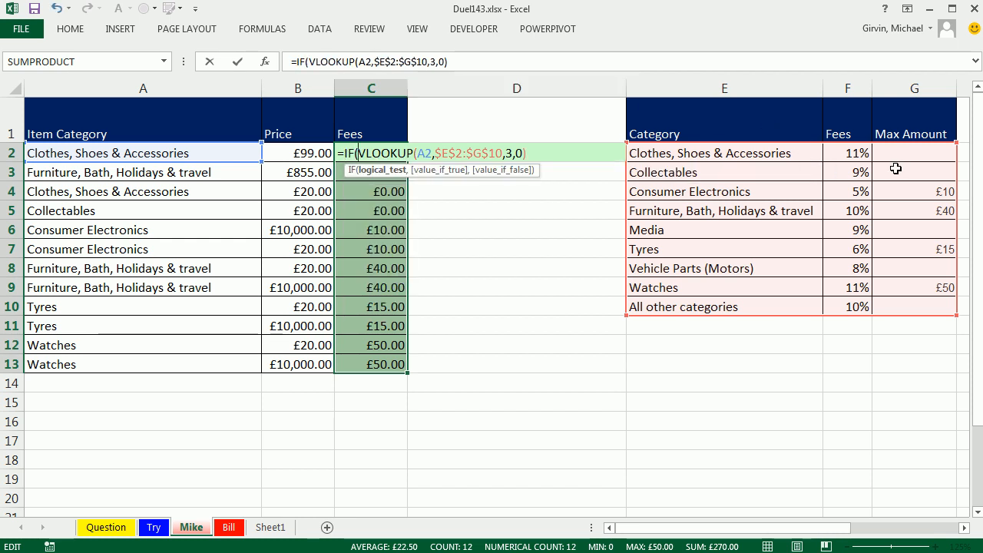
mouse_move(922, 215)
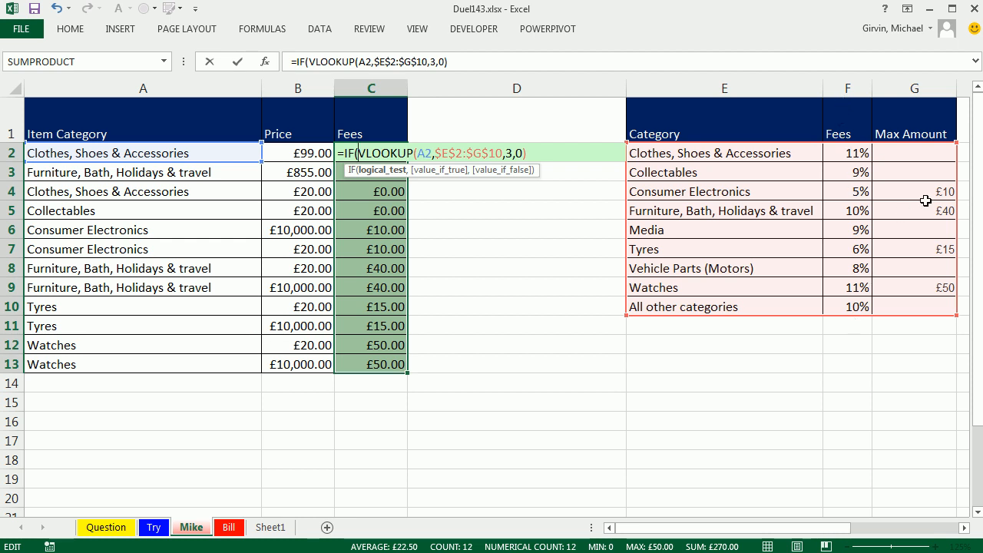
mouse_move(779, 189)
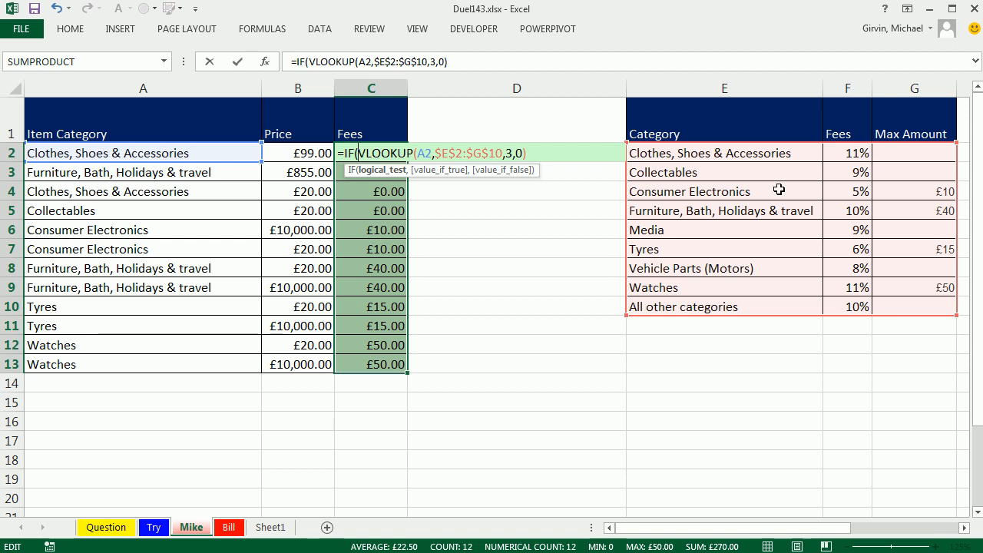
mouse_move(544, 158)
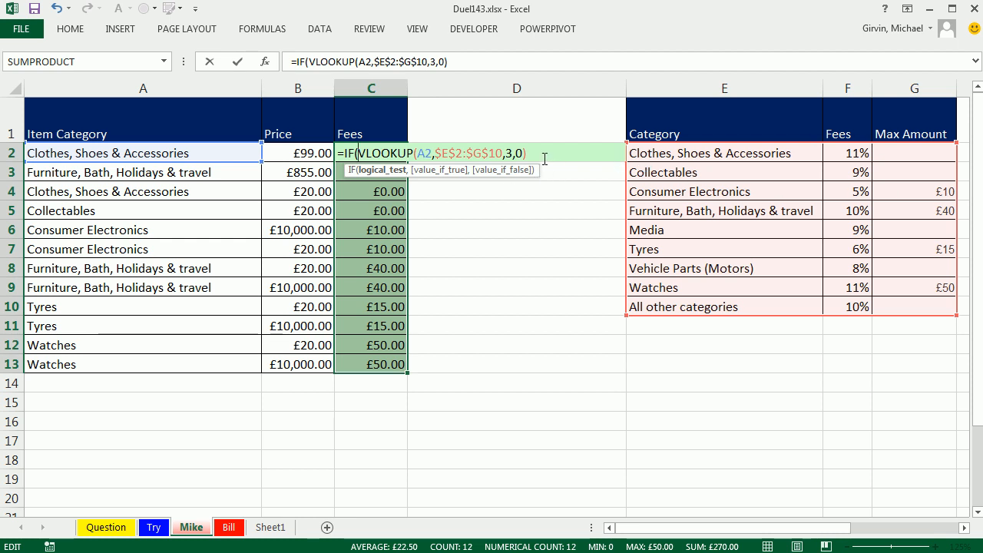
type(",")
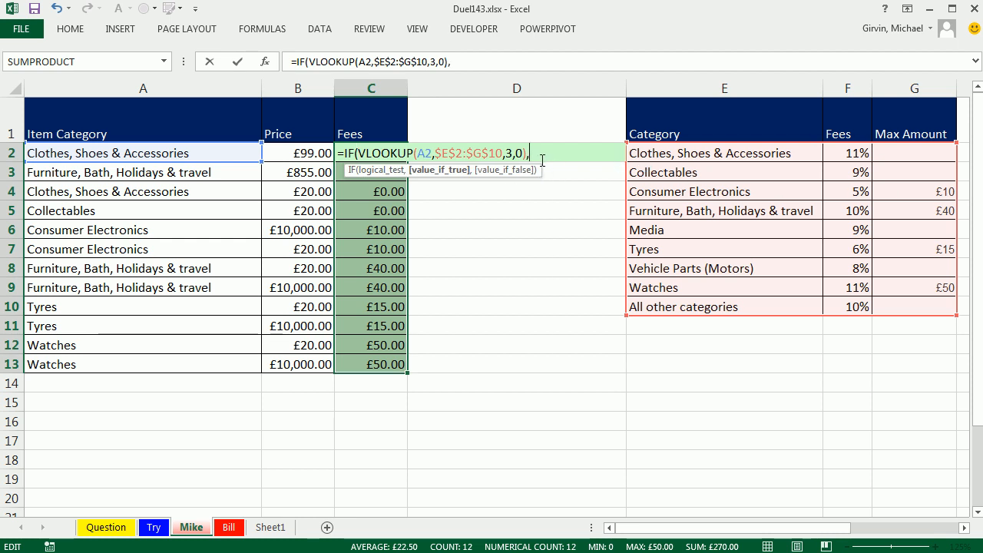
type("MIN(")
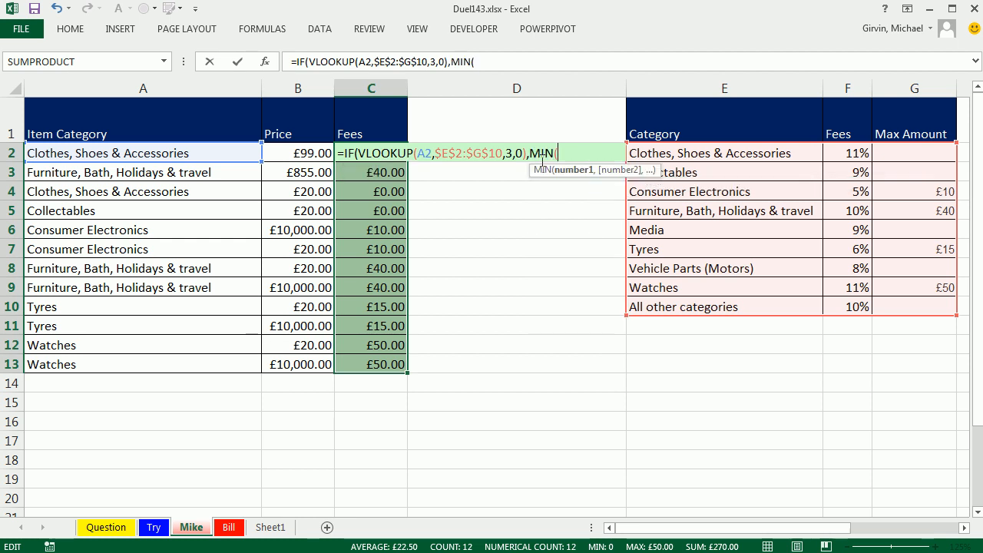
mouse_move(509, 161)
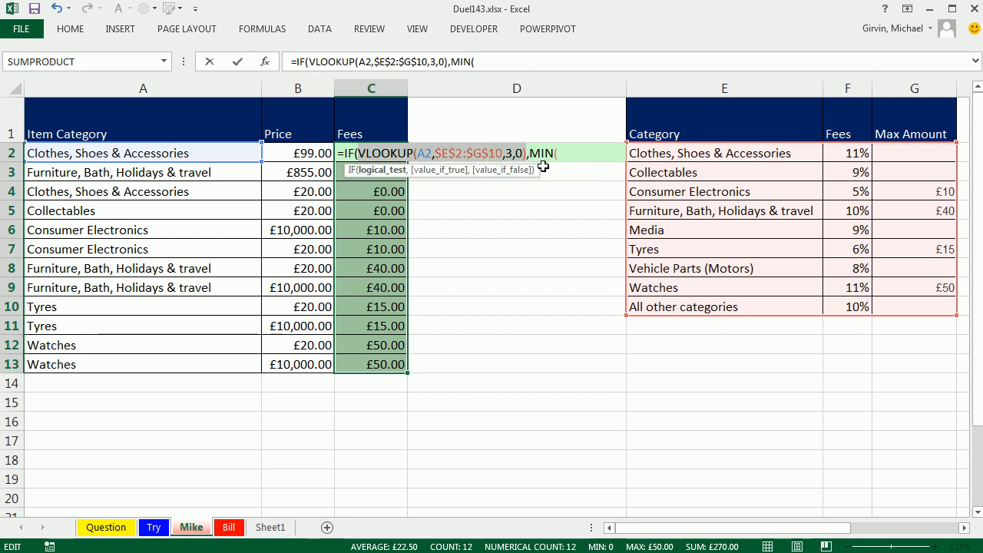
type("VLOOKUP(A2,$E$2:$G$10,3,0)")
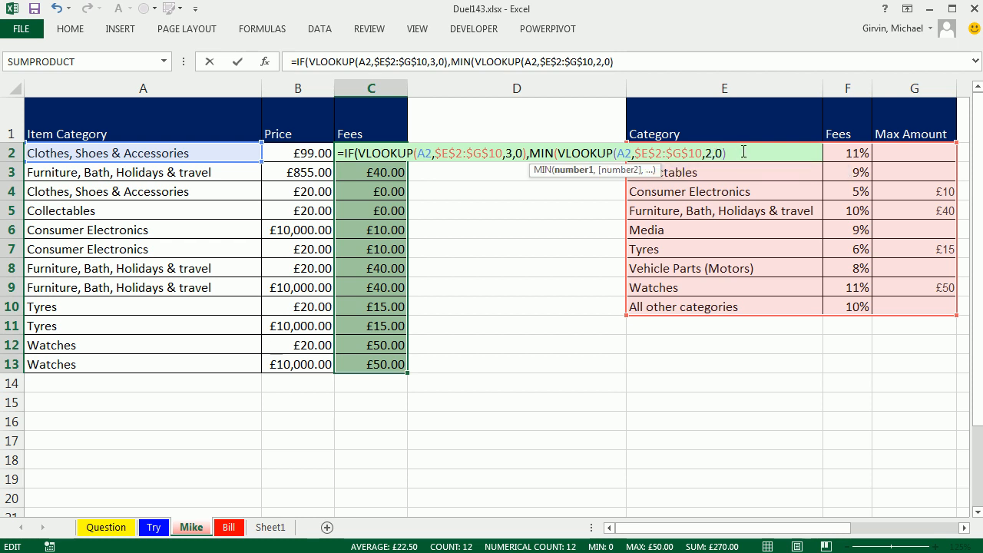
type("*")
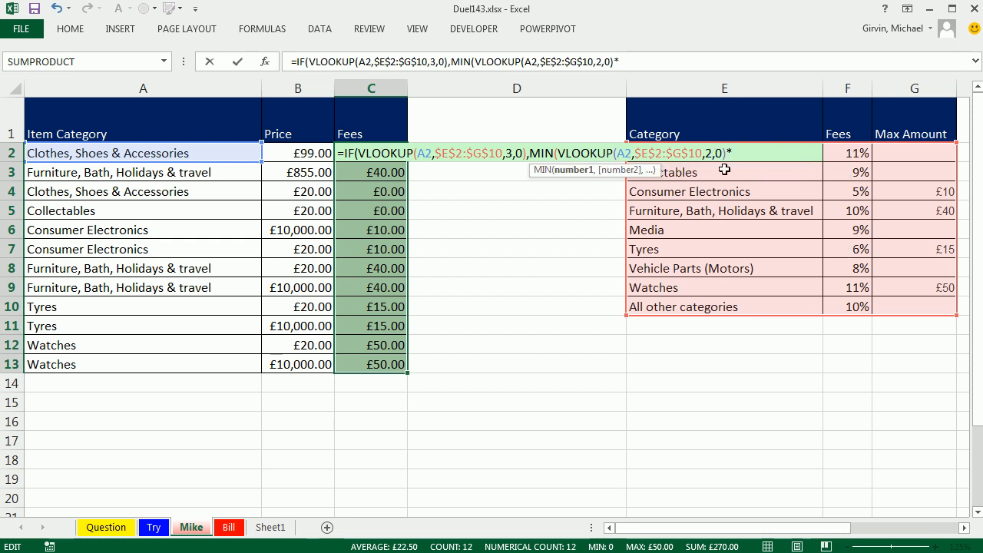
left_click(298, 153)
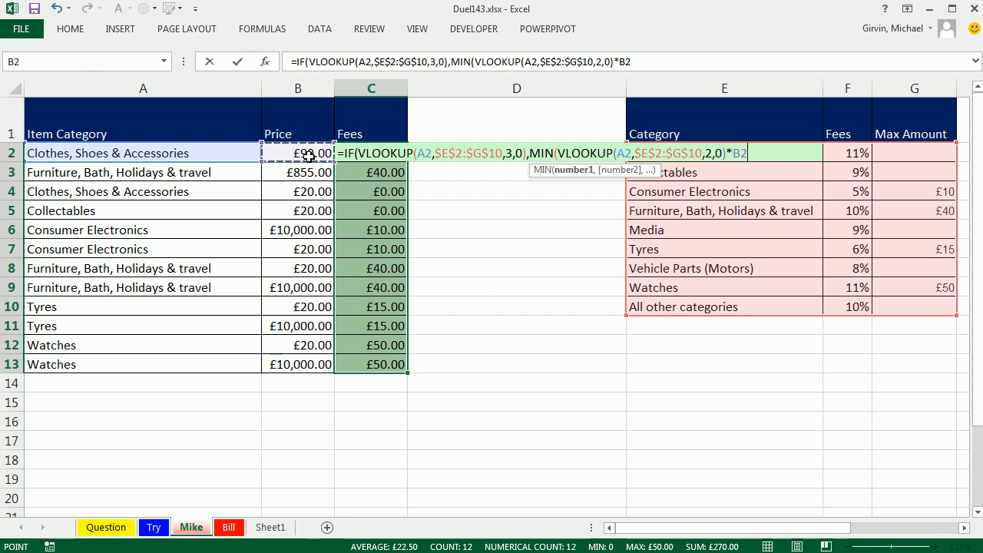
Step: Add the max-amount VLOOKUP(A2,$E$2:$G$10,3,0) as MIN's second argument and close it before the else branch
type(",")
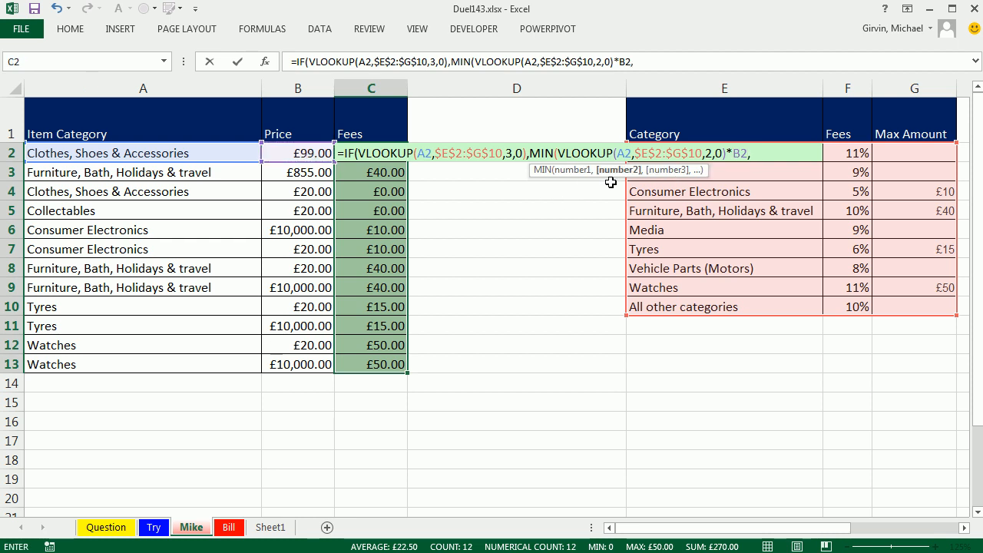
type("VLOOKUP(A2,$E$2:$G$10,3,0)")
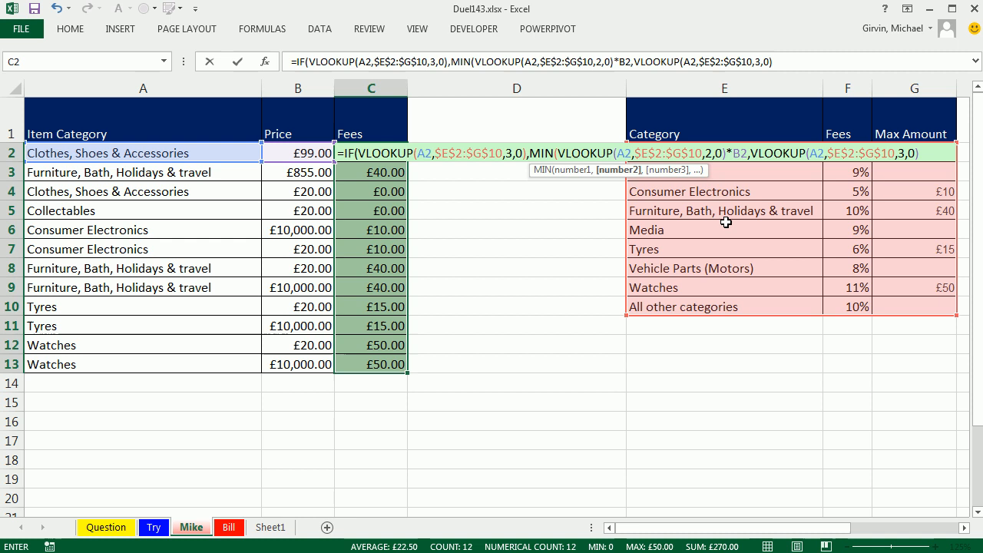
mouse_move(946, 172)
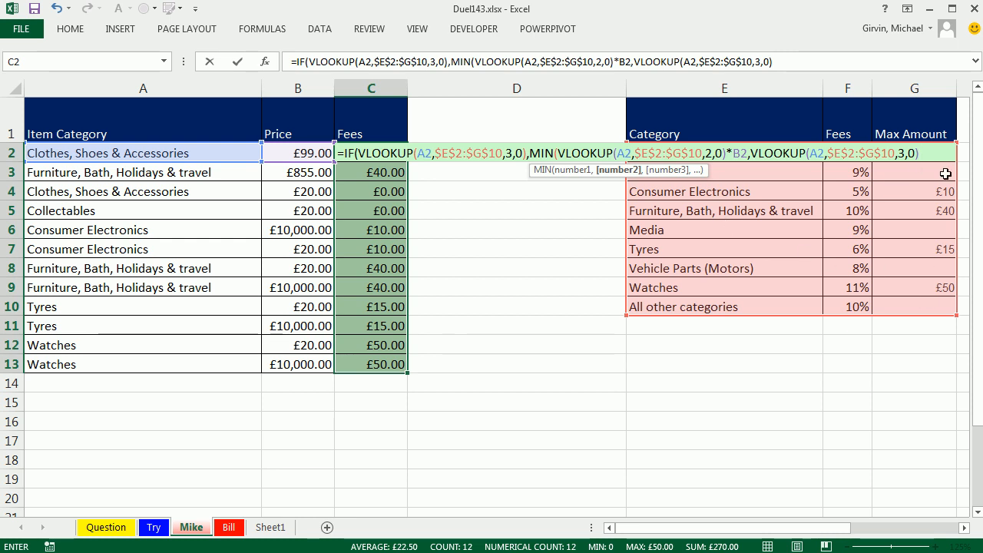
mouse_move(277, 442)
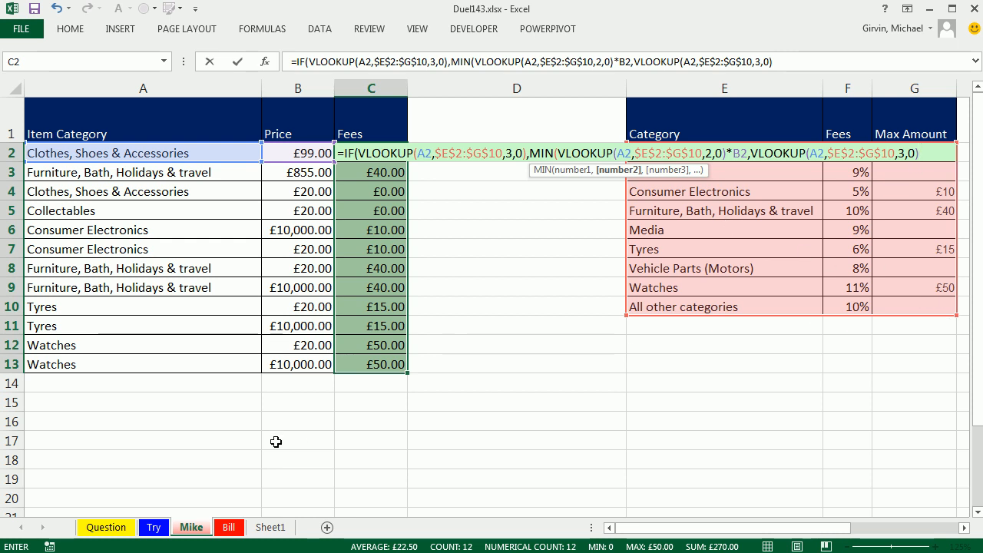
type(")")
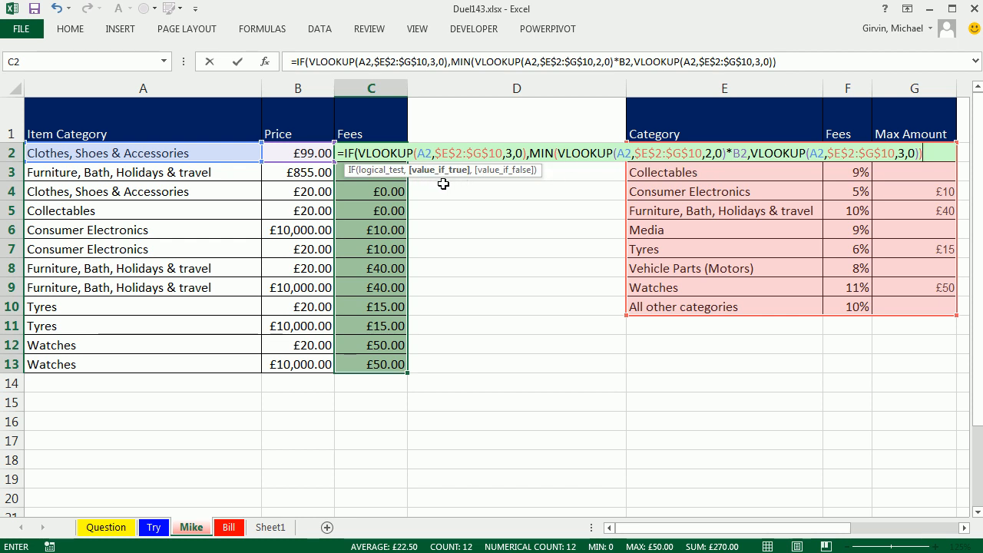
type(",VLOOKUP(A2,$E$2:$G$10,2,0)*B2)")
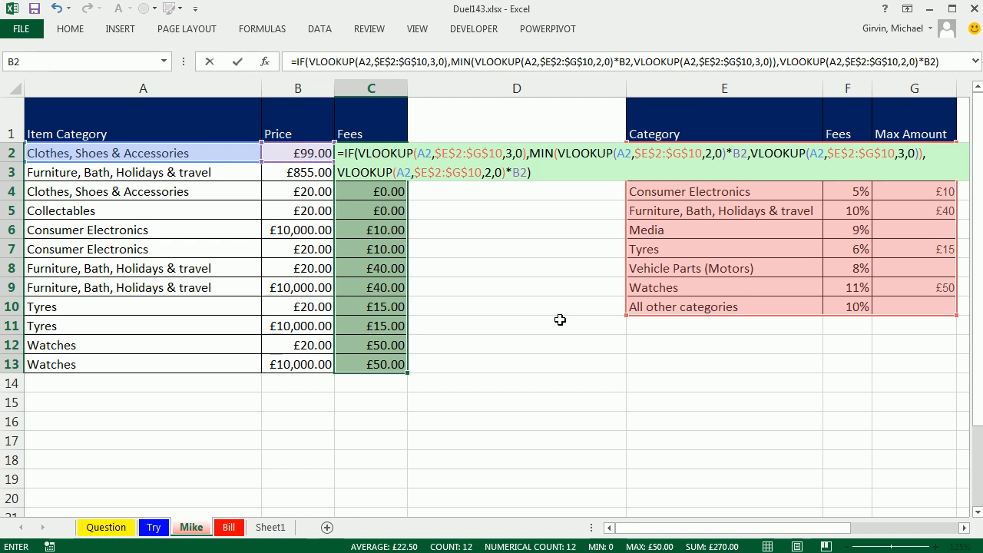
mouse_move(449, 181)
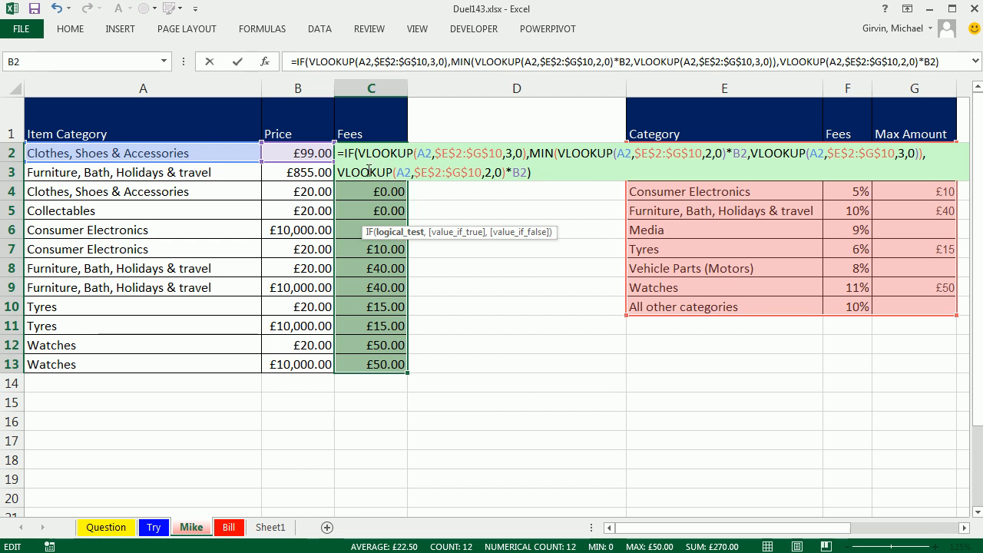
mouse_move(393, 153)
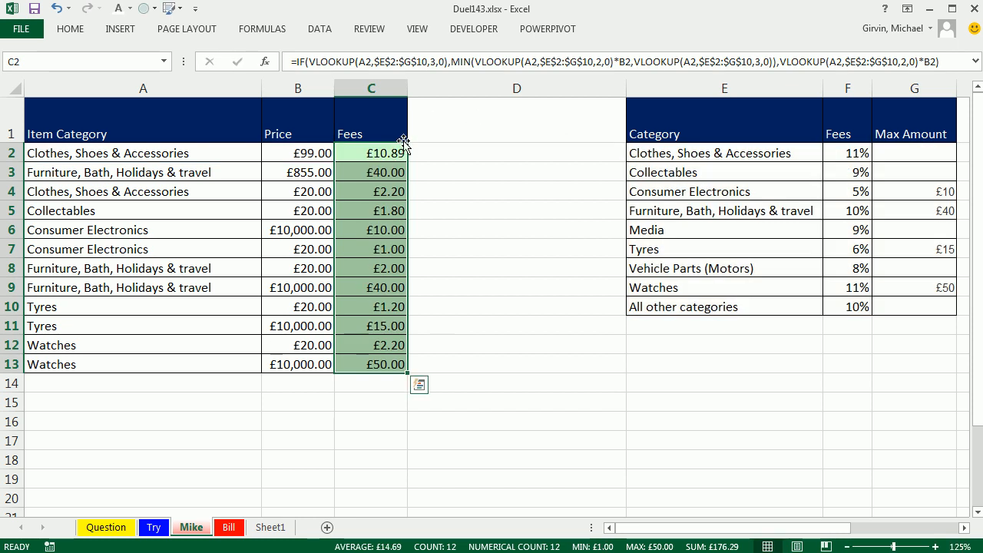
mouse_move(416, 176)
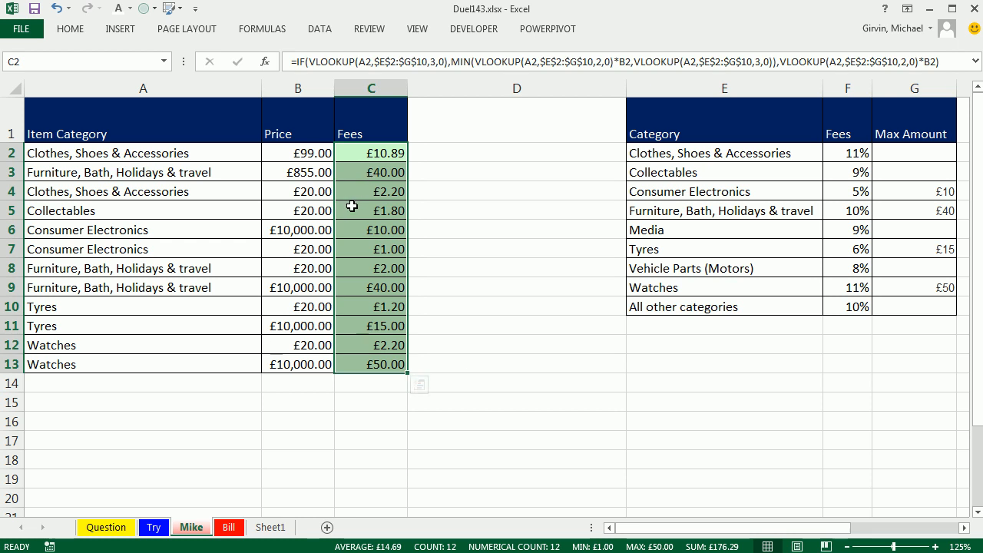
mouse_move(878, 217)
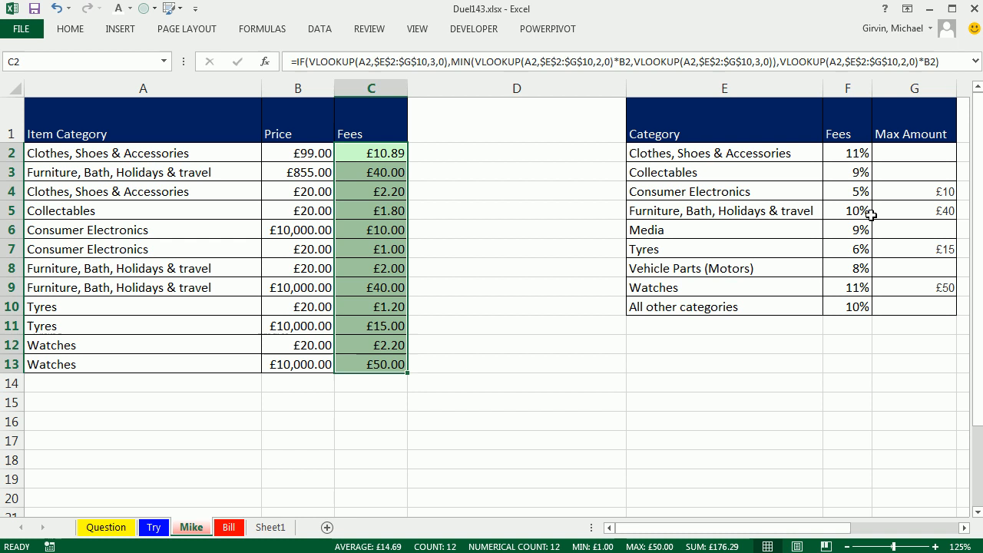
mouse_move(305, 184)
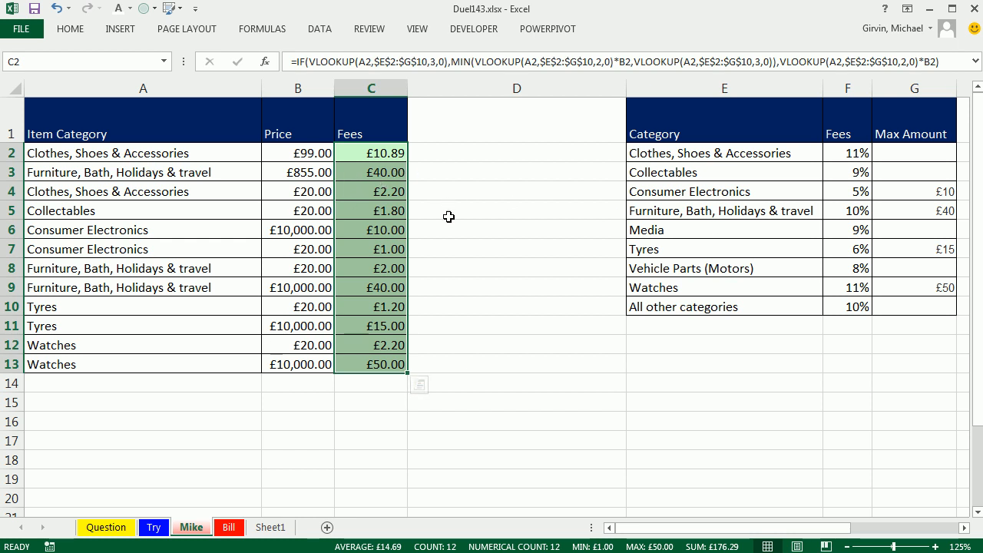
mouse_move(446, 370)
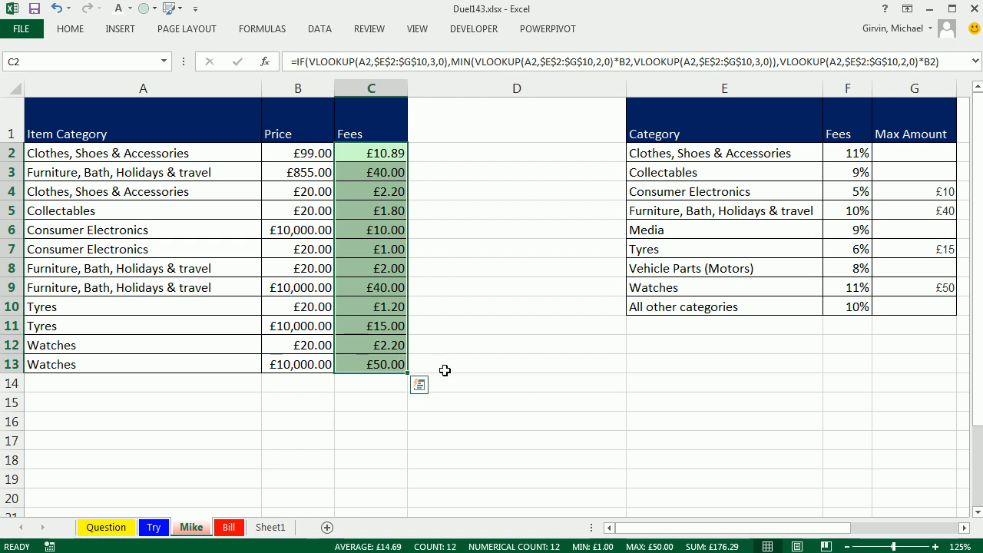
mouse_move(473, 363)
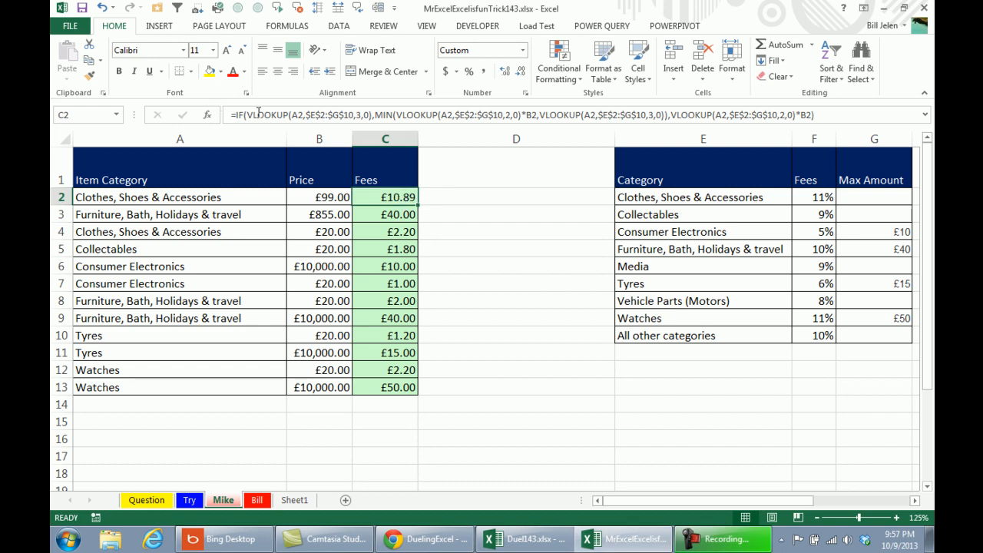
mouse_move(871, 197)
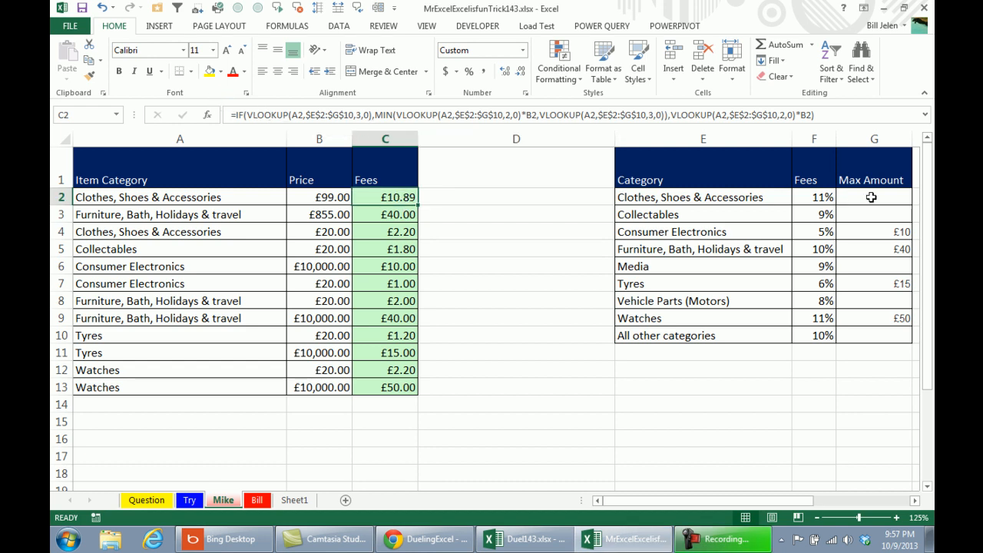
mouse_move(883, 203)
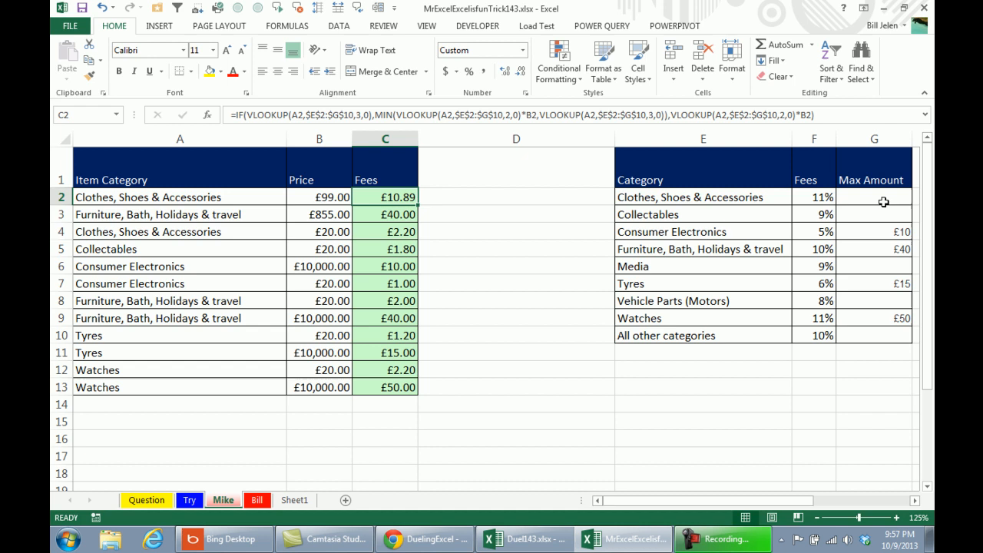
mouse_move(882, 314)
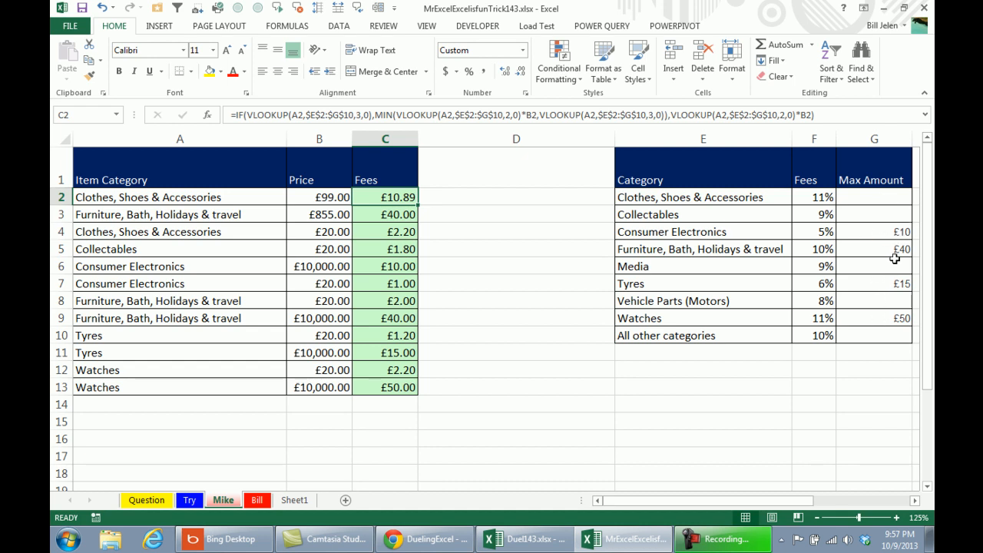
mouse_move(898, 234)
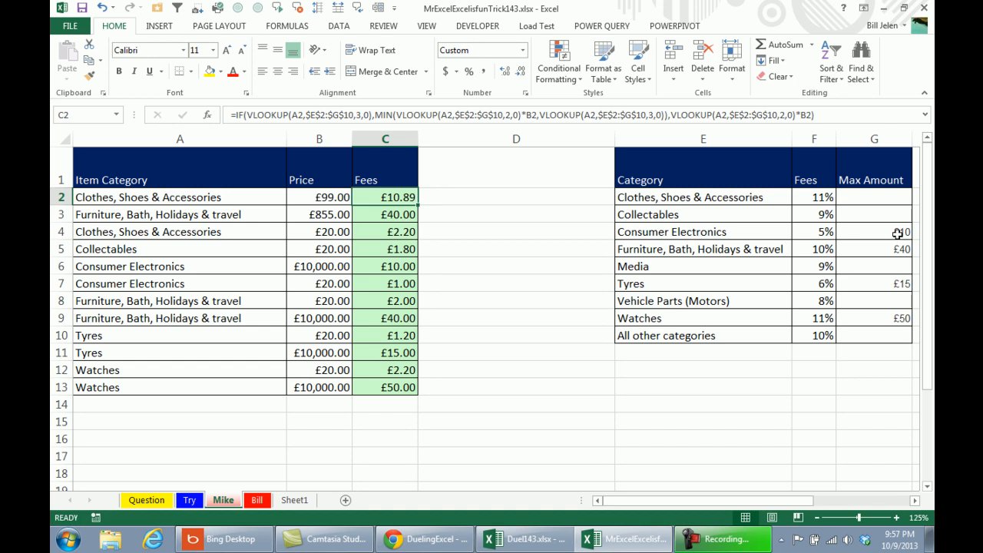
mouse_move(573, 258)
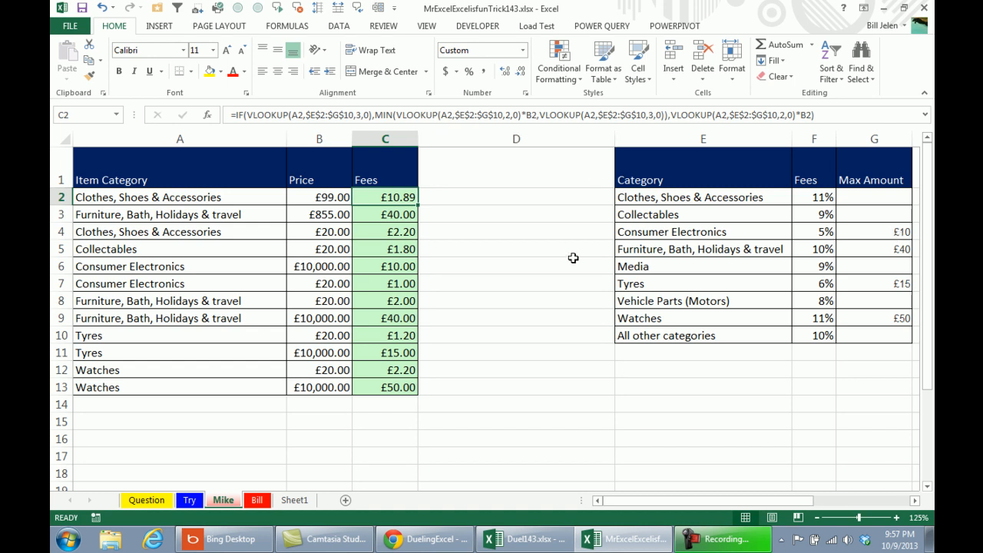
Step: Switch from the finished Mike sheet to the Bill sheet
left_click(257, 501)
type("=")
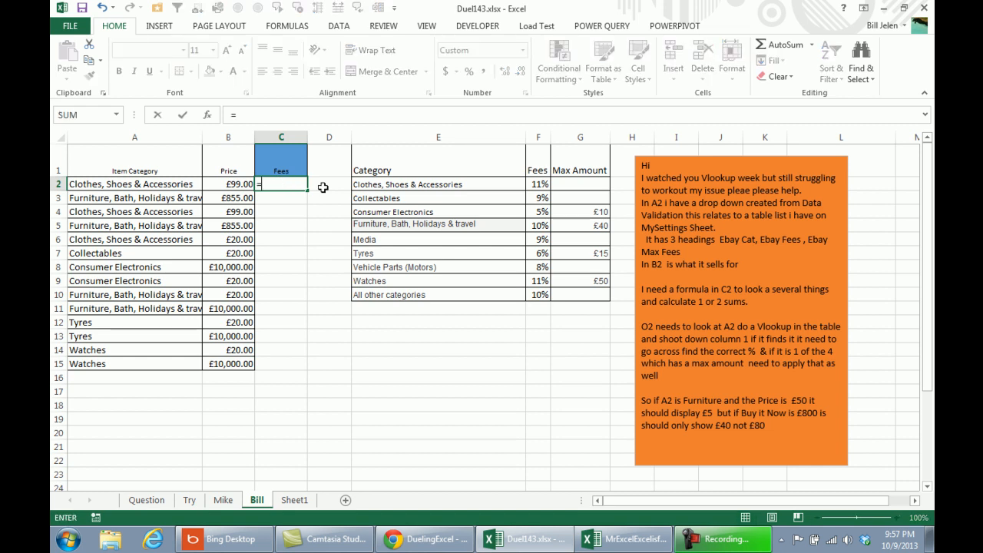
Step: Enter =VLOOKUP(A2,$E$2:$F$10,2,FALSE)*B2 in C2 and fill the uncapped fees down to C15
type("VLOOKUP(A2,E2")
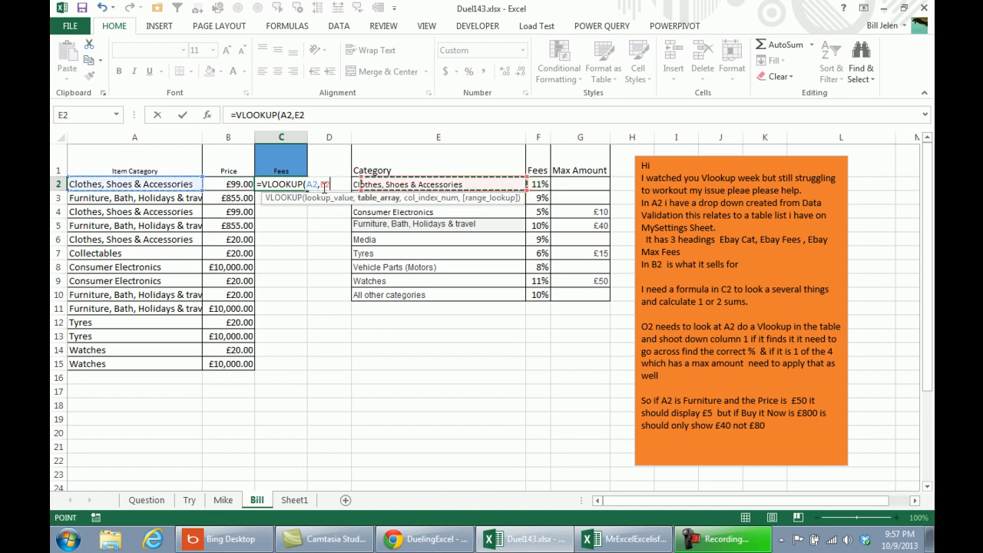
left_click_drag(354, 184, 526, 295)
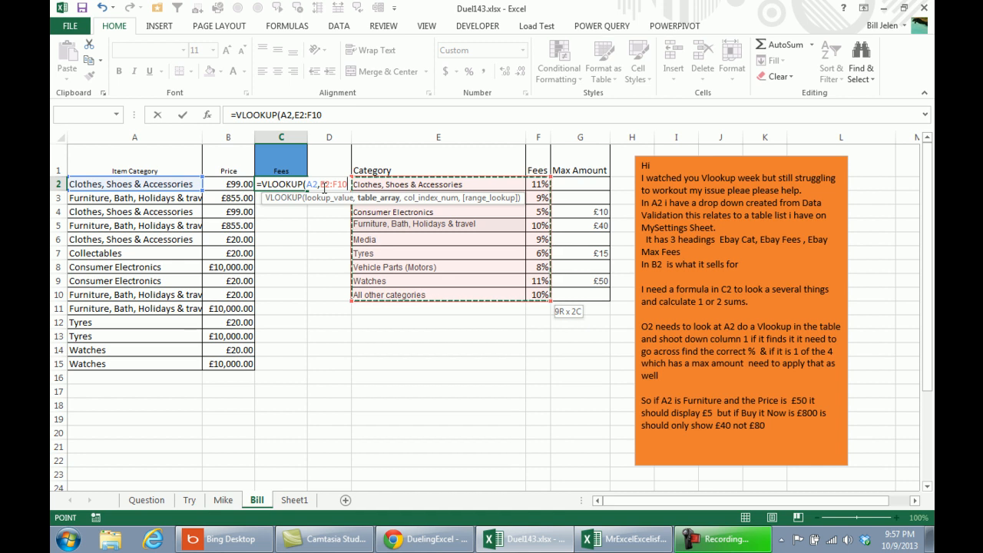
type("$E$2:$F$10,2,FALSE)*B2")
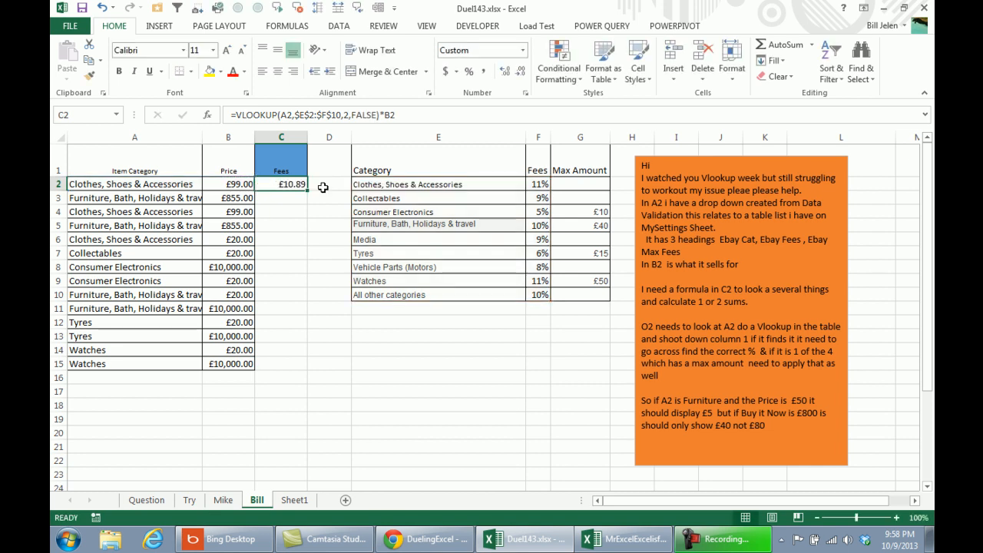
left_click_drag(281, 184, 281, 363)
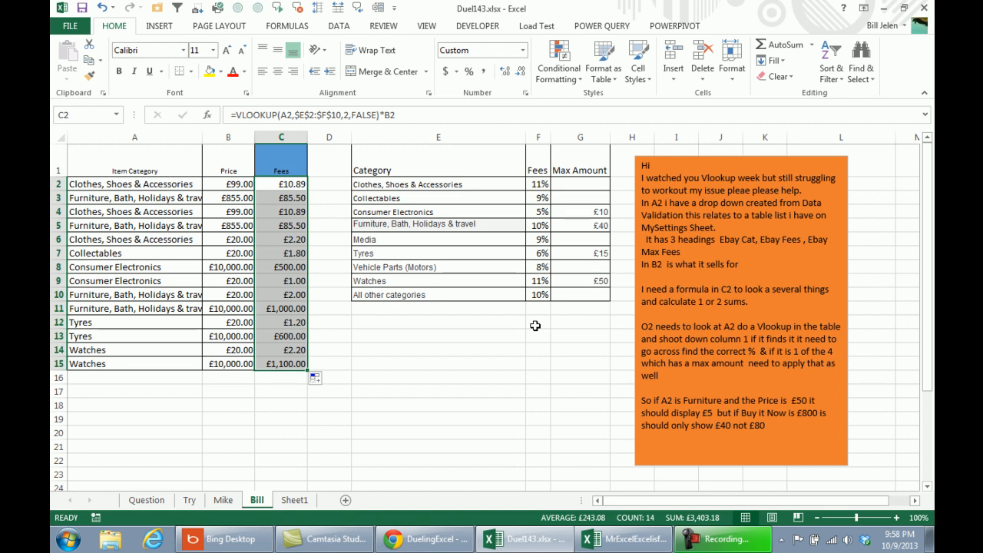
mouse_move(611, 213)
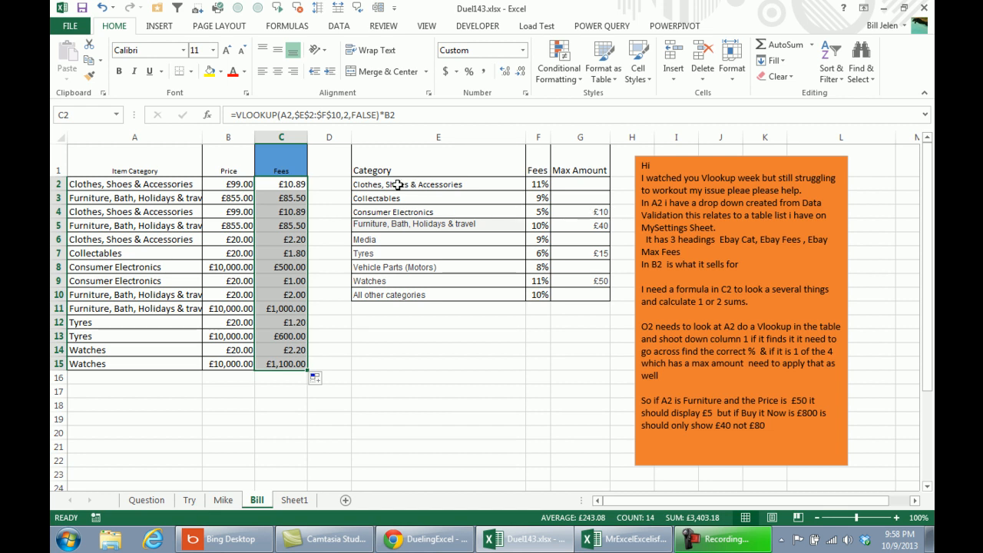
mouse_move(602, 260)
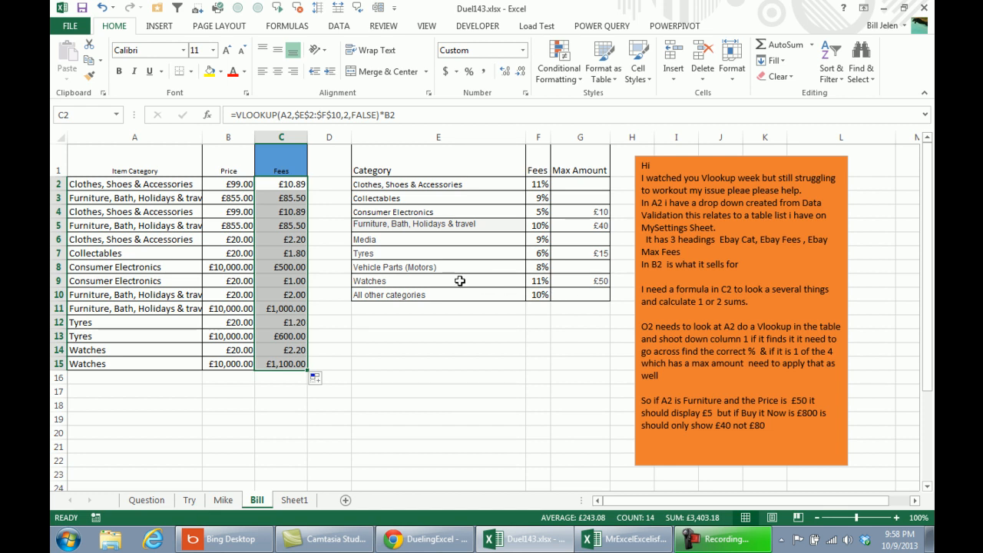
mouse_move(602, 218)
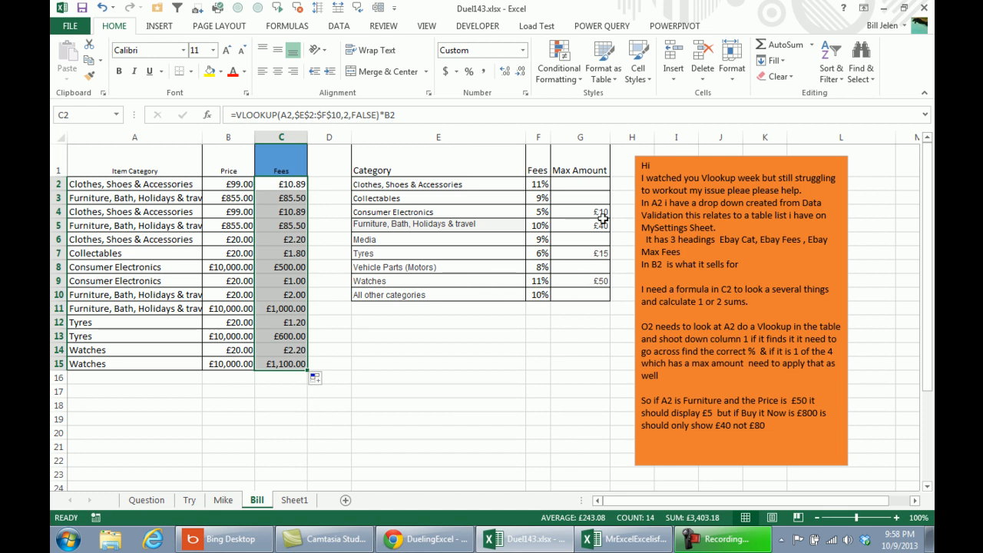
mouse_move(603, 252)
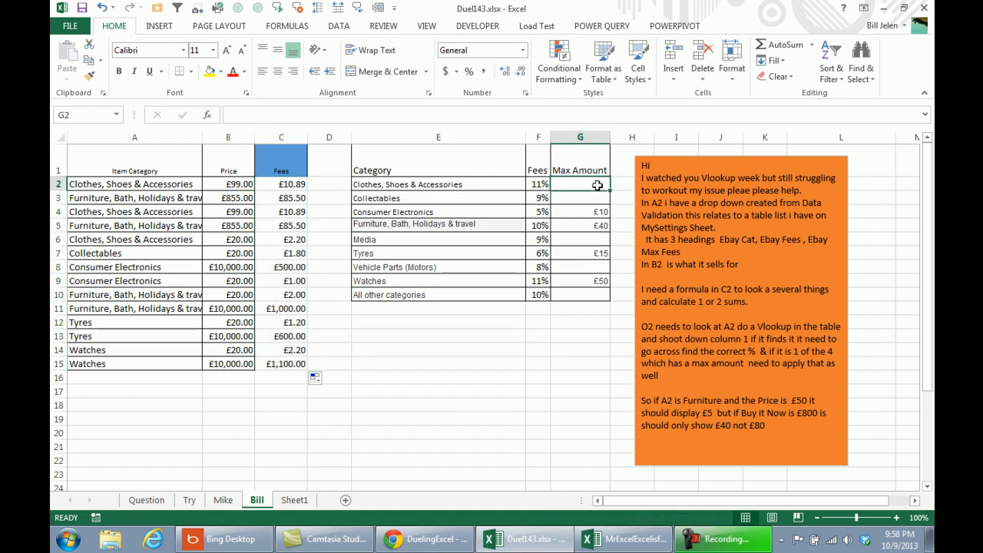
Step: Put 99999999 in G2 as a placeholder maximum, copy it for the blanks, and switch to Sheet1
type("9999")
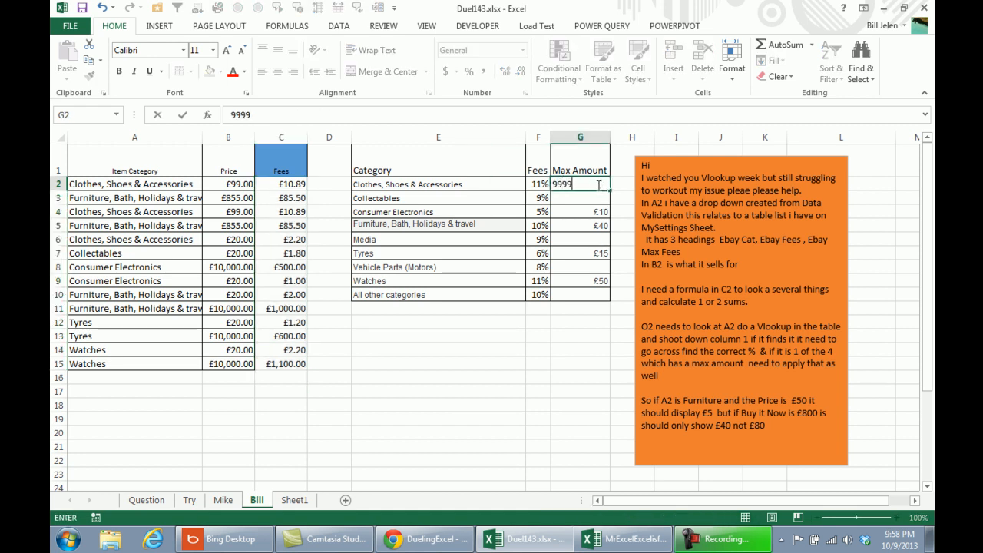
type("9999")
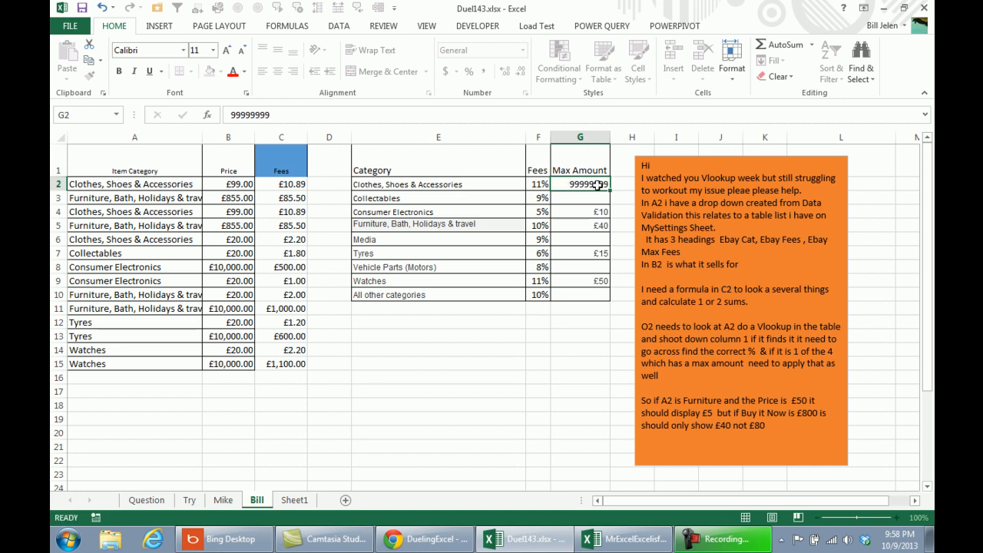
left_click(581, 197)
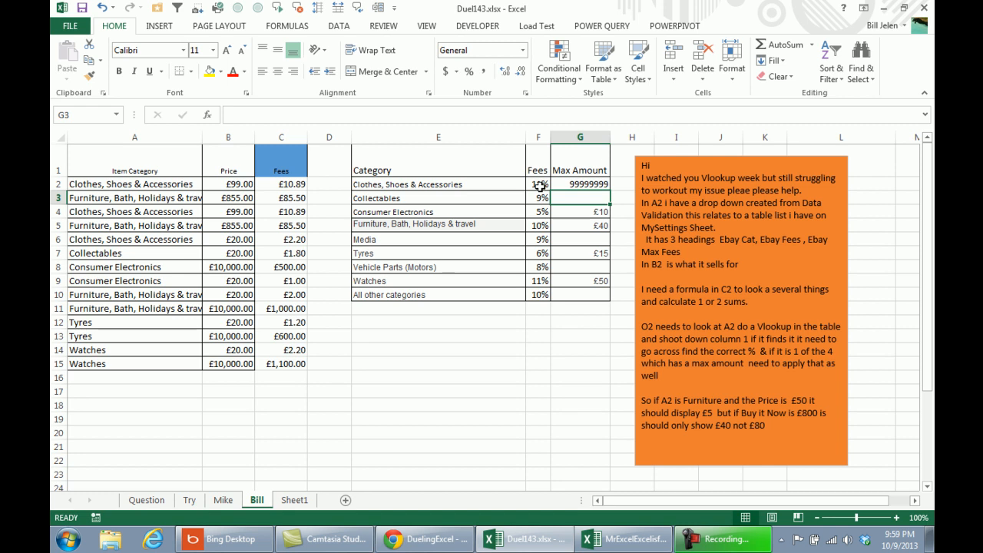
key("ctrl+c")
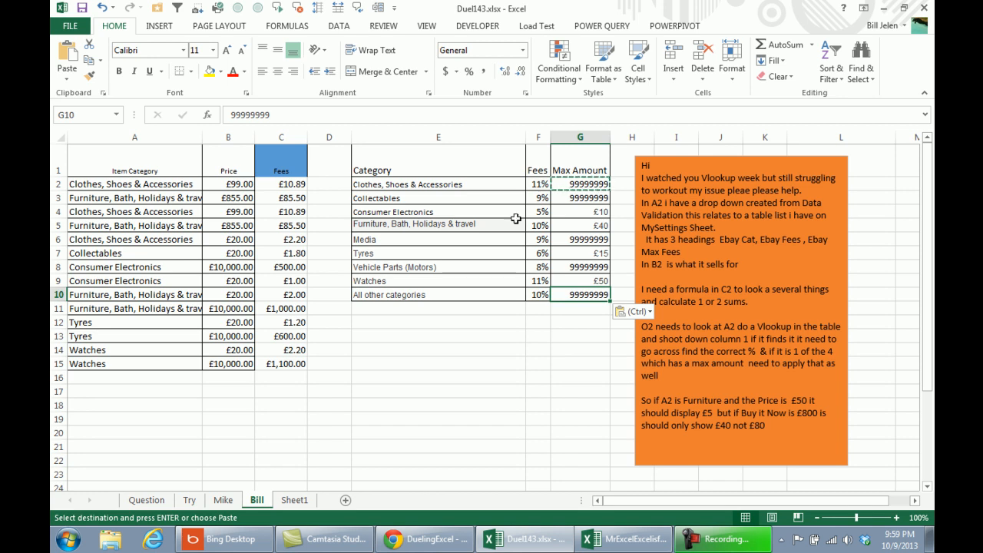
left_click(295, 501)
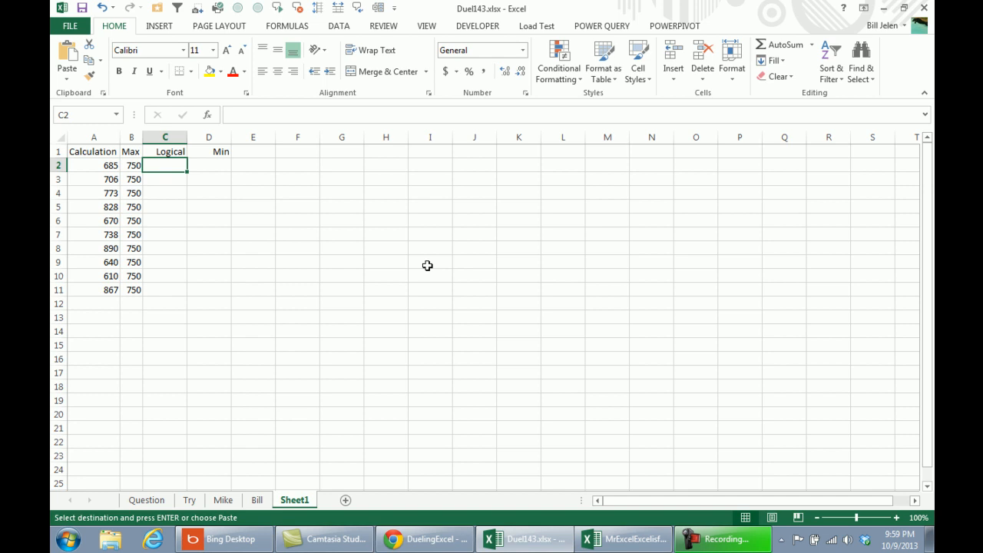
mouse_move(209, 242)
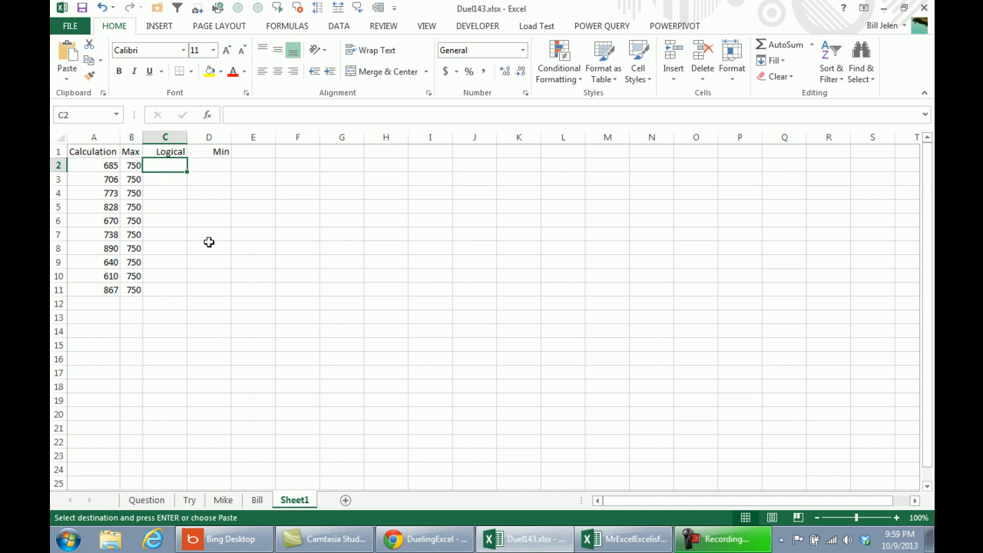
mouse_move(109, 289)
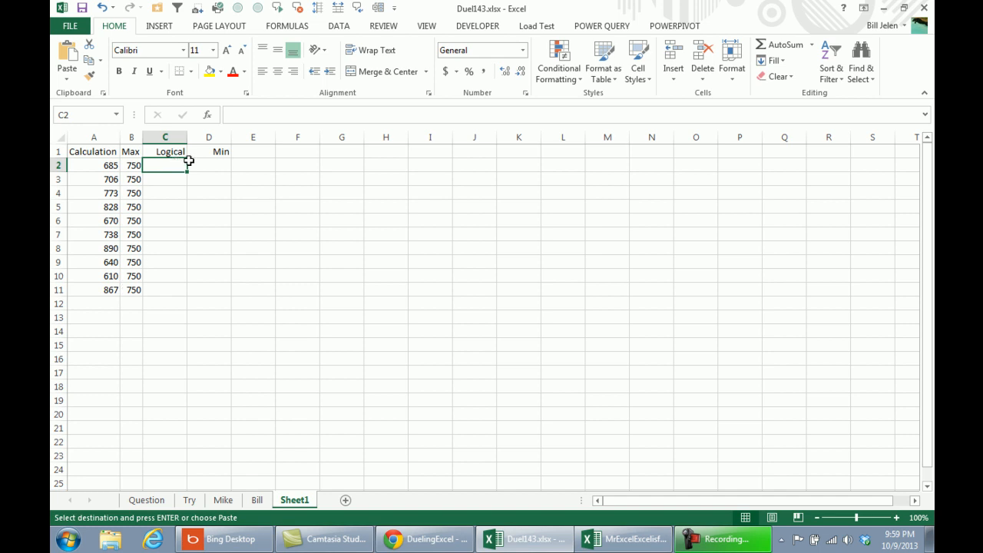
Step: Enter =IF(B2<A2,B2,A2) in Sheet1's Logical column C2 and fill it down to C11
type("=")
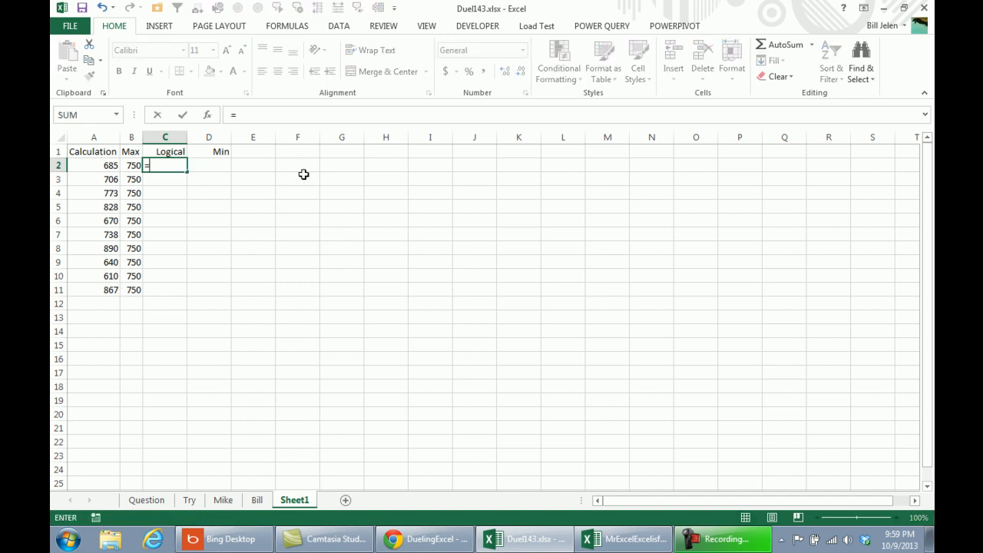
type("IF(")
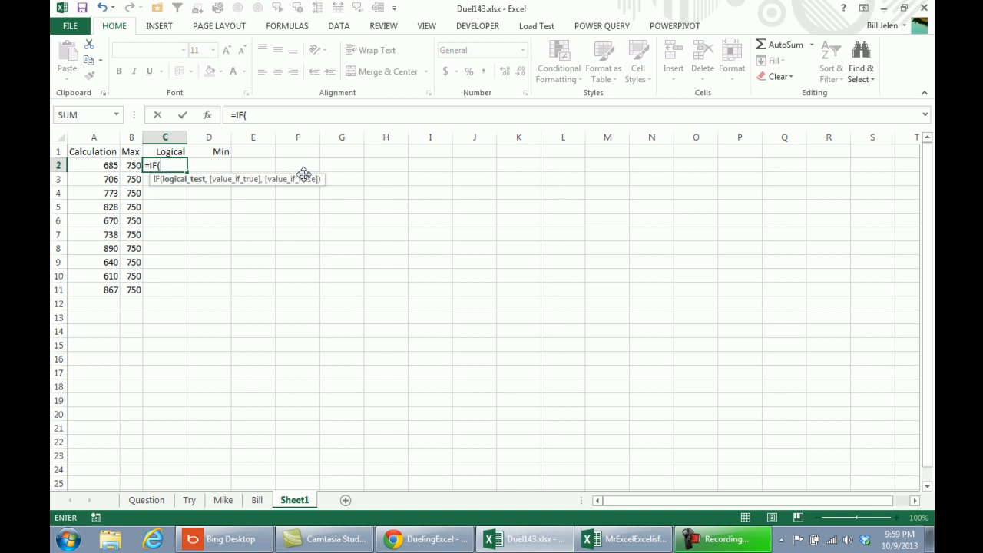
left_click(131, 166)
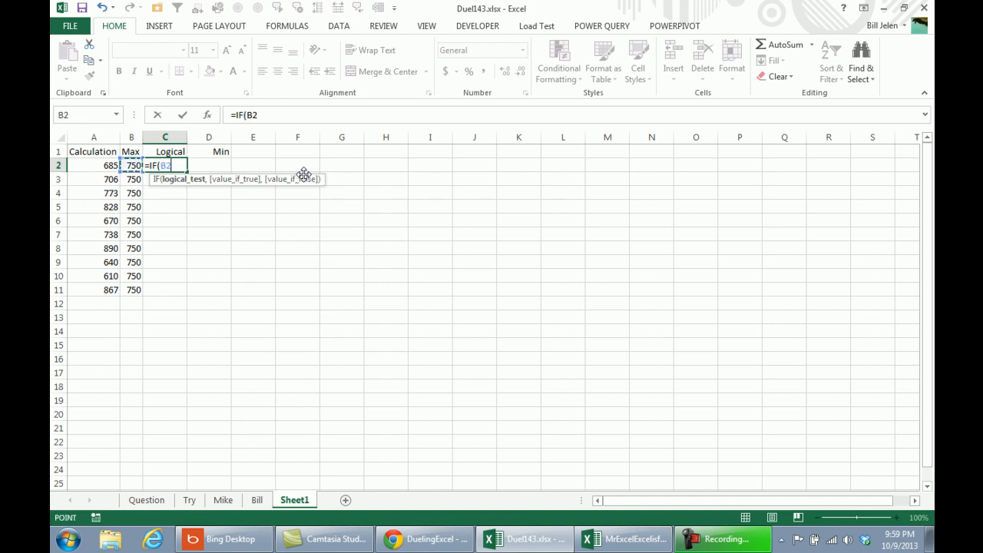
type("<")
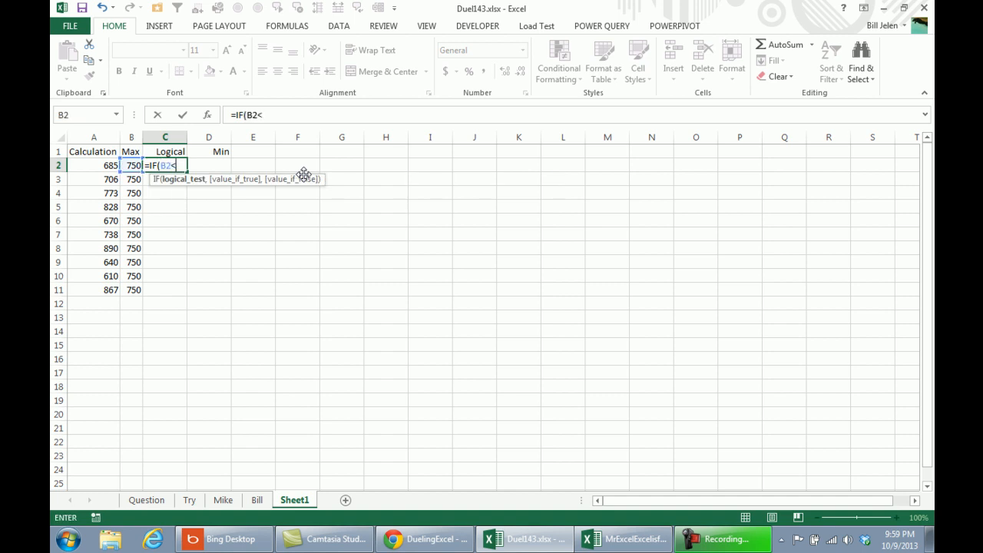
left_click(94, 166)
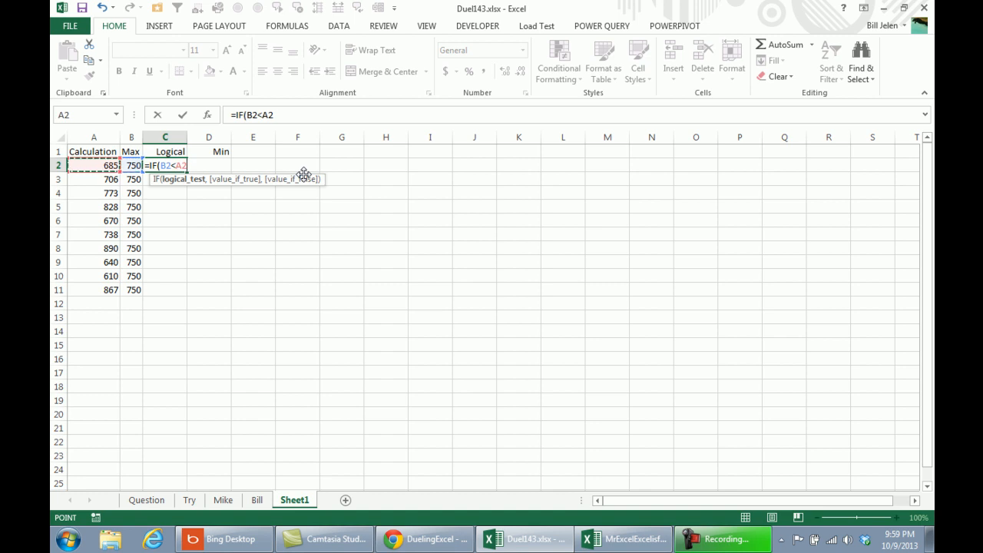
type(",B2,")
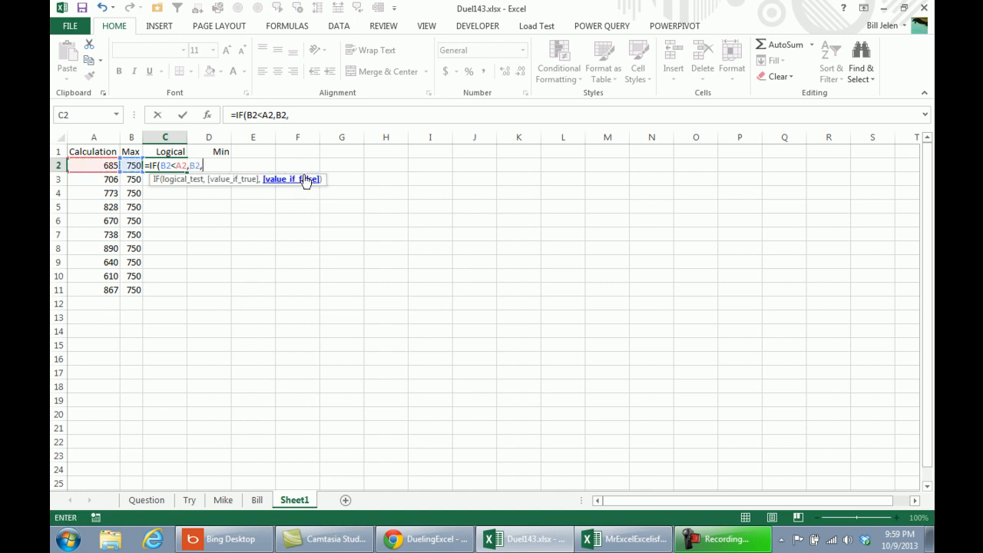
type("A2)")
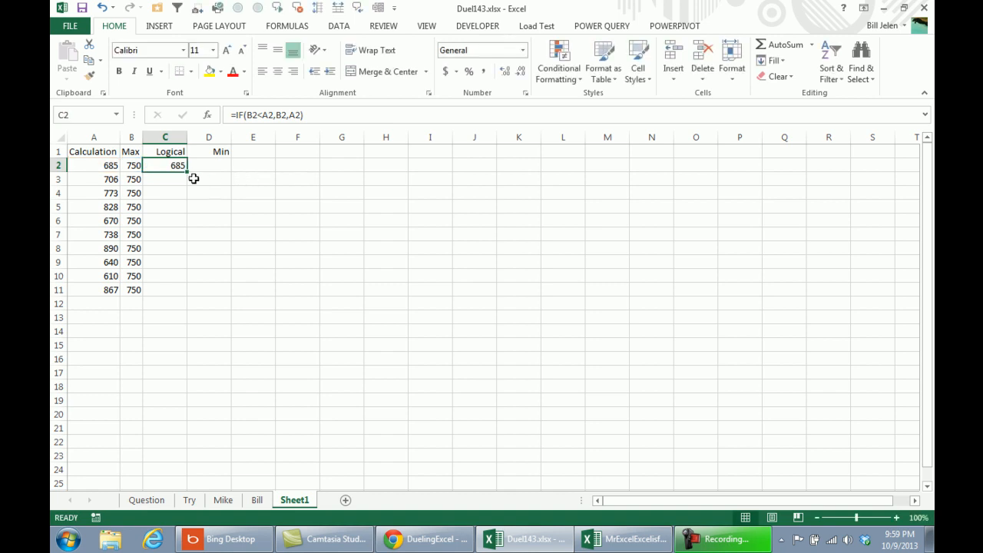
mouse_move(187, 175)
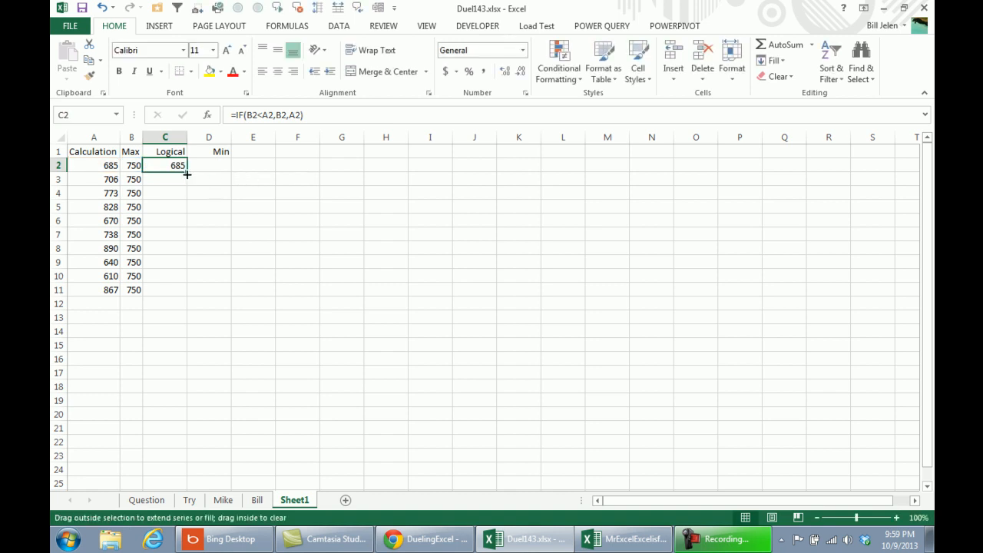
left_click_drag(188, 172, 165, 288)
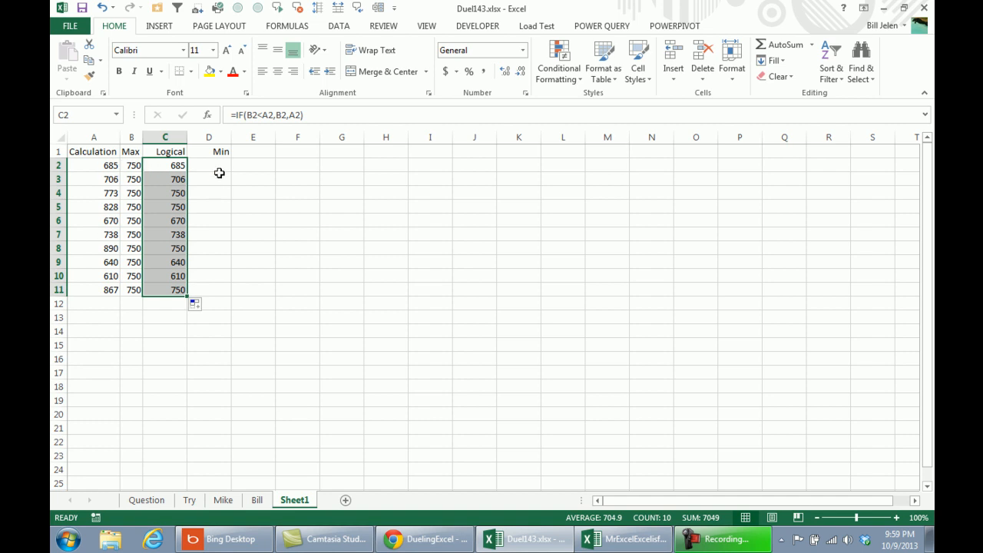
mouse_move(215, 178)
type("=MIN(A2:B2)")
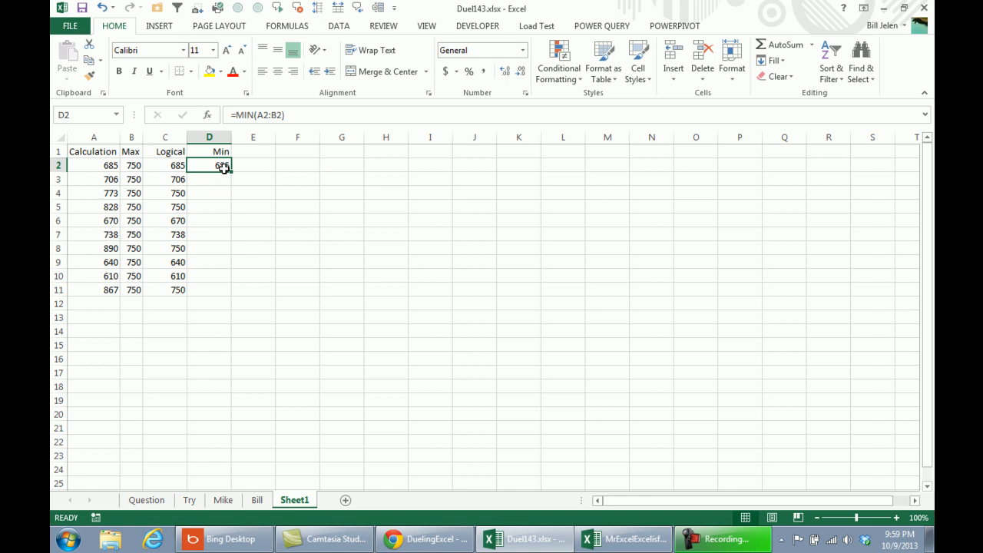
Step: Fill the MIN formula down D2:D11, compare it with the IF column, and return to the Bill sheet
left_click_drag(209, 166, 209, 289)
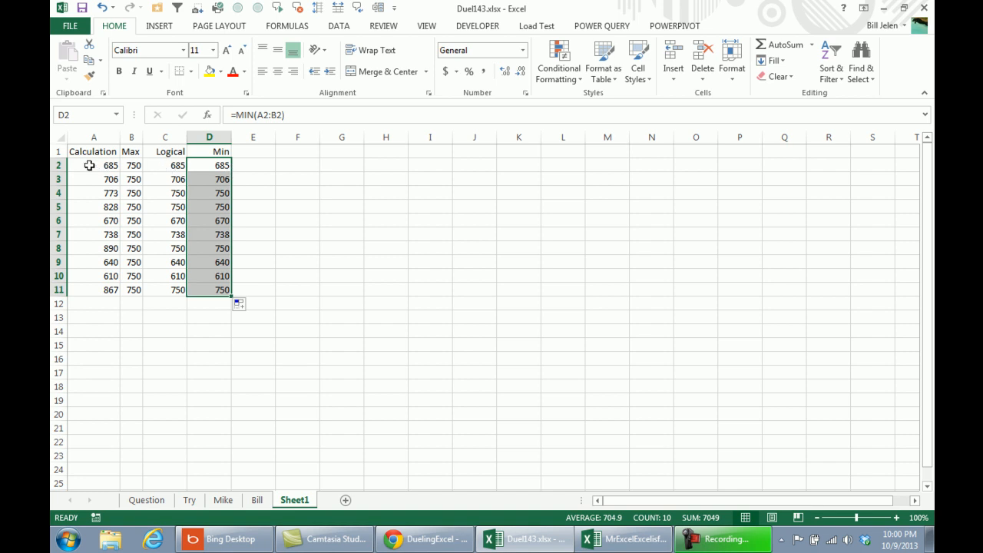
mouse_move(117, 163)
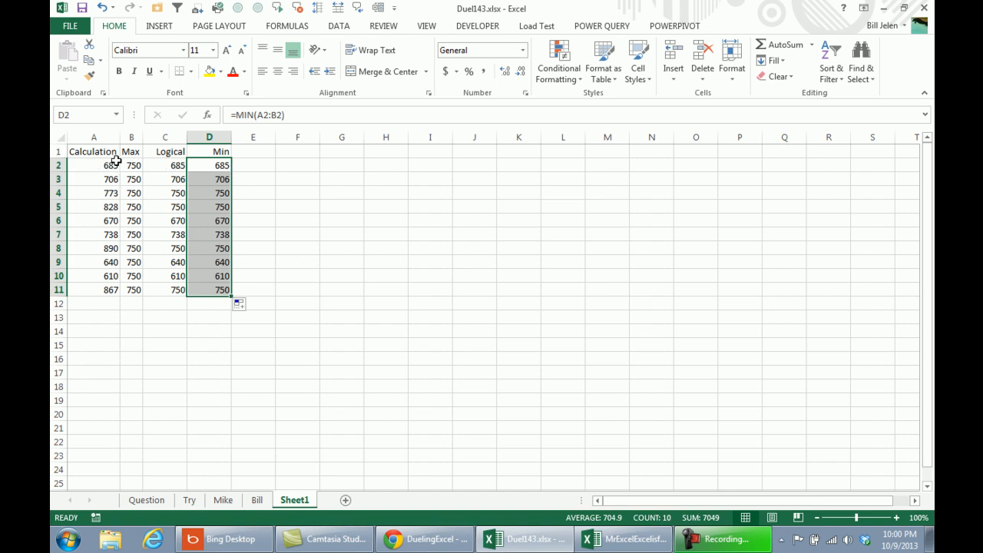
mouse_move(206, 157)
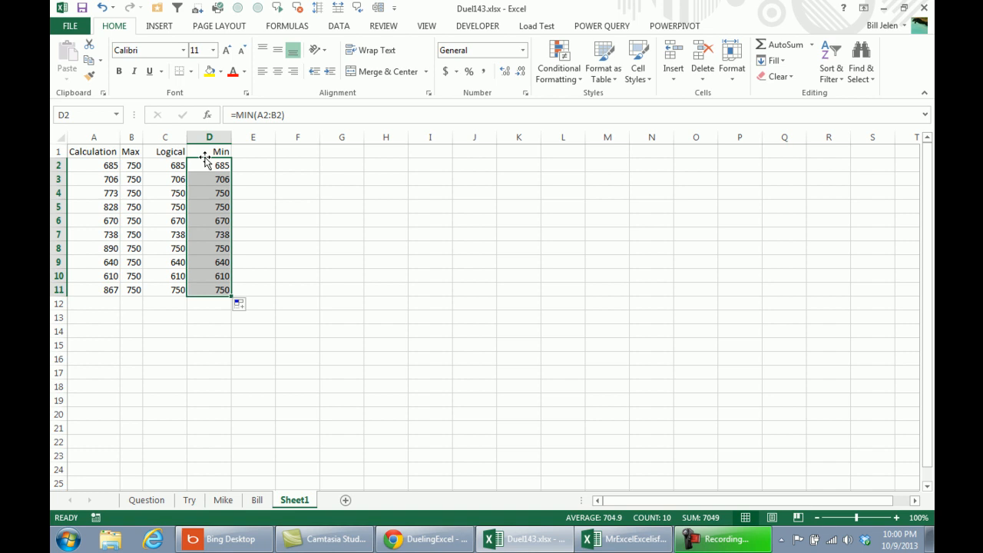
mouse_move(111, 244)
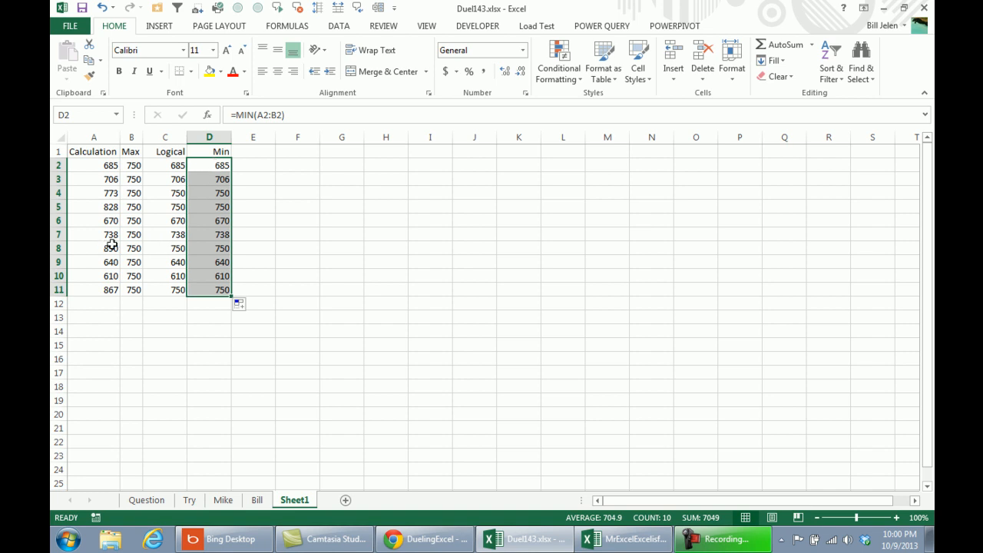
mouse_move(135, 249)
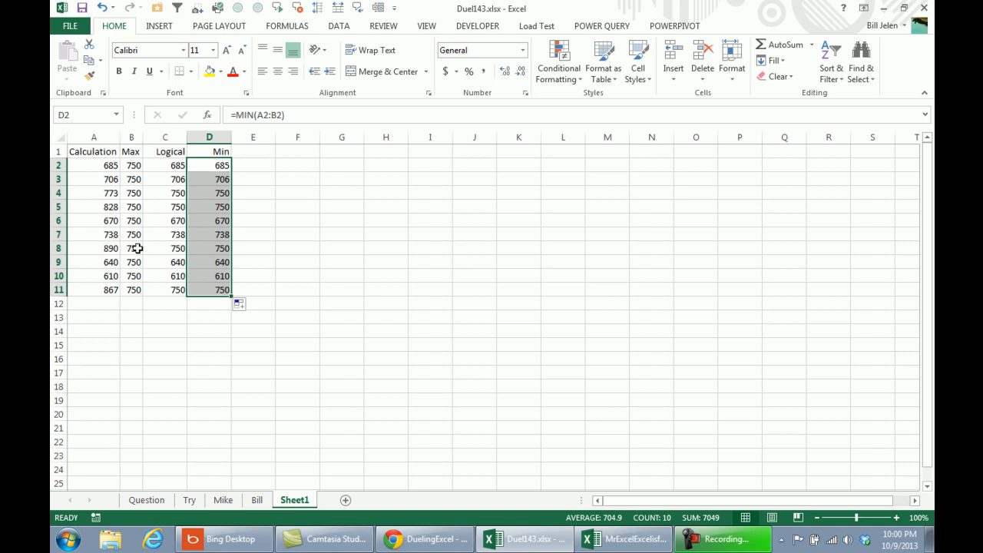
mouse_move(126, 245)
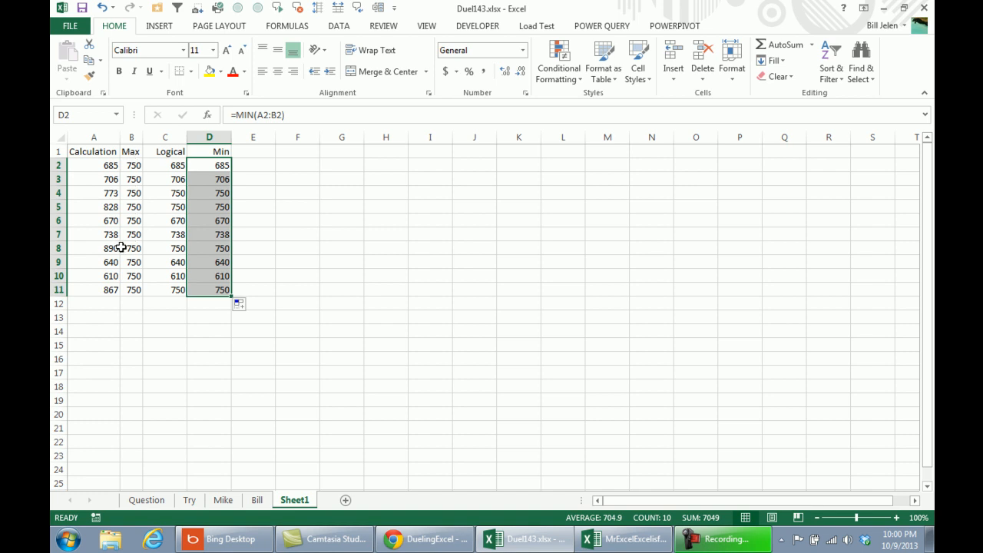
mouse_move(201, 246)
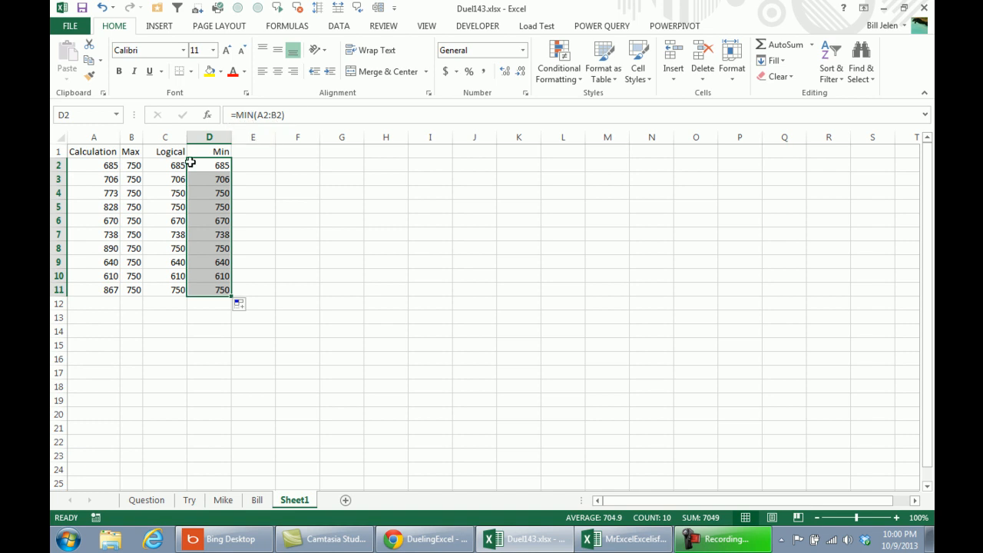
left_click(165, 166)
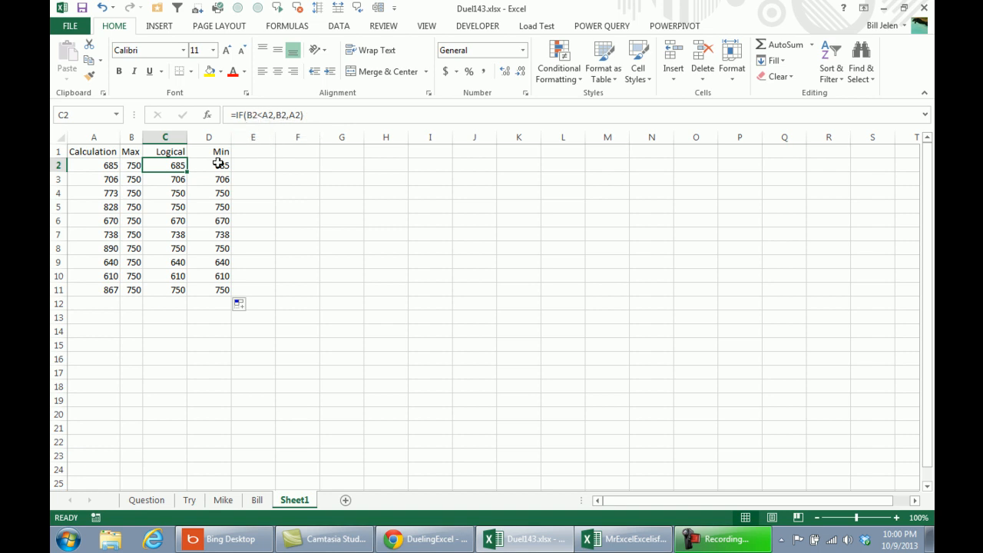
left_click(209, 166)
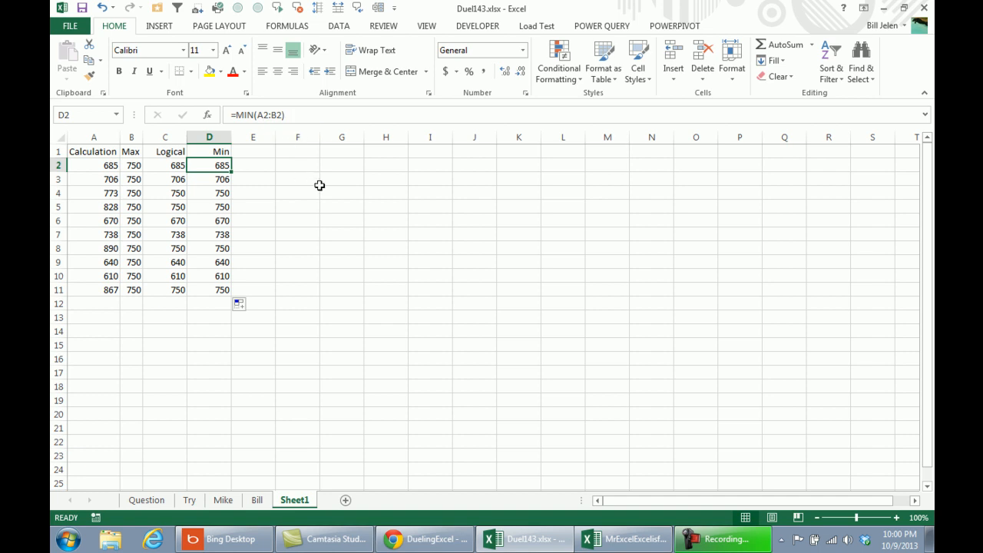
mouse_move(274, 123)
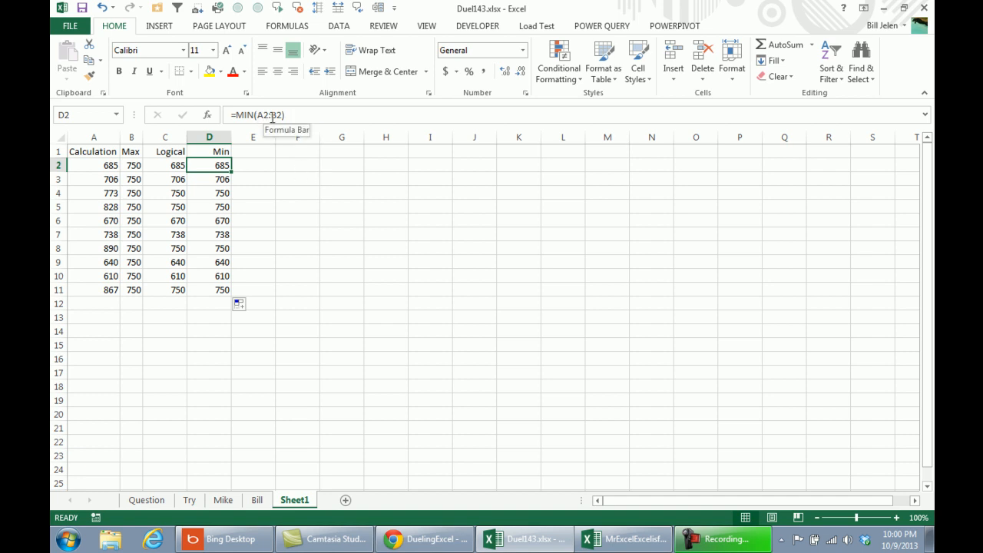
left_click(257, 501)
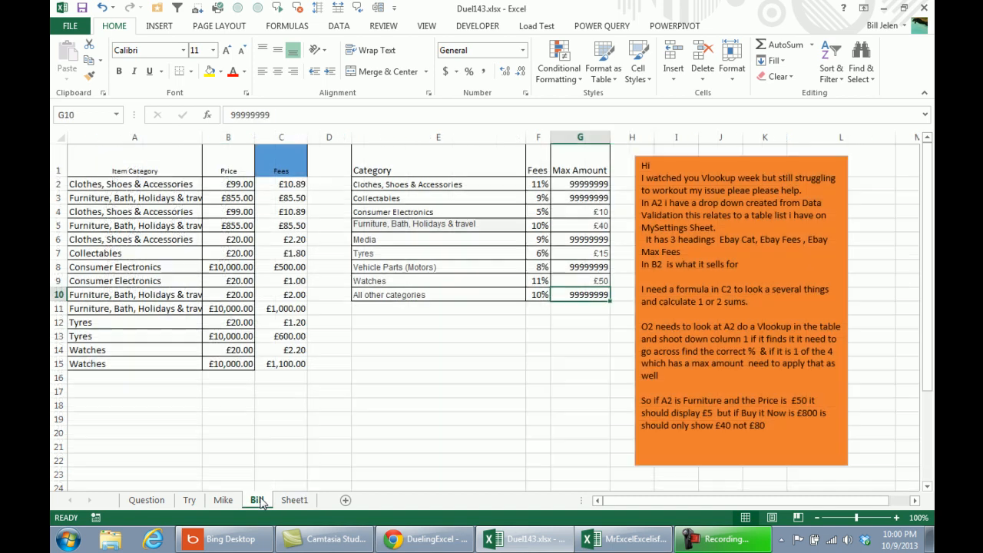
Step: Wrap C2's rate-times-price lookup in MIN( and begin a second VLOOKUP on A2
left_click(279, 184)
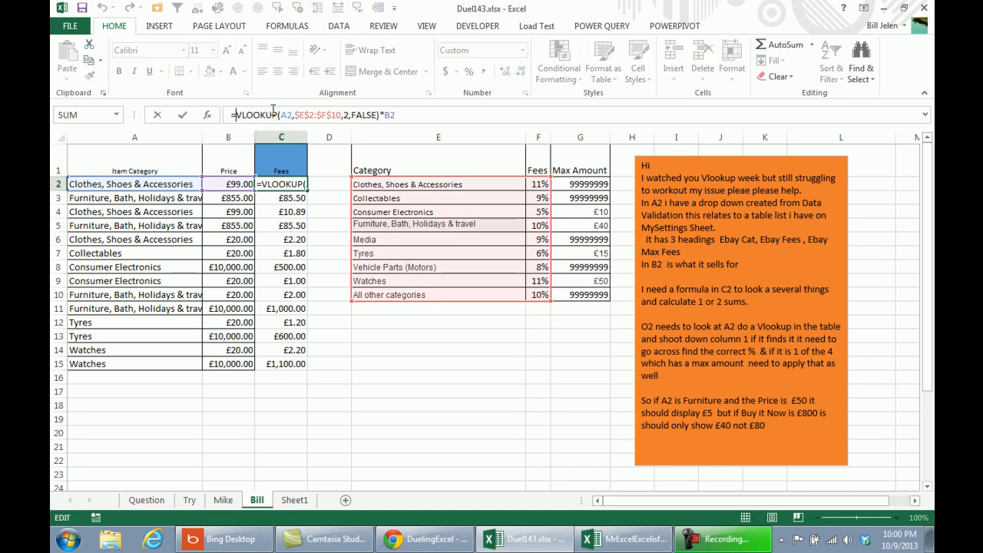
type("MIN(")
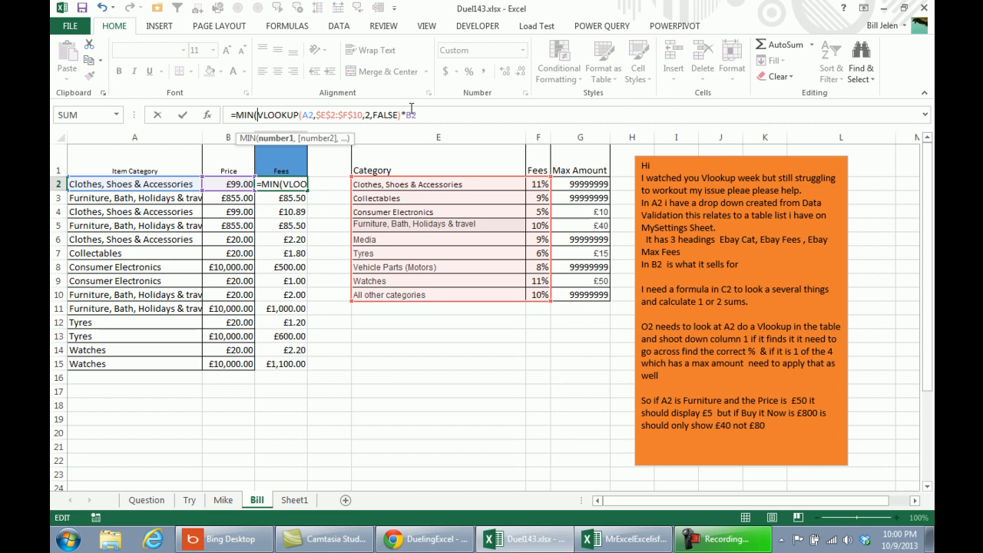
type(",")
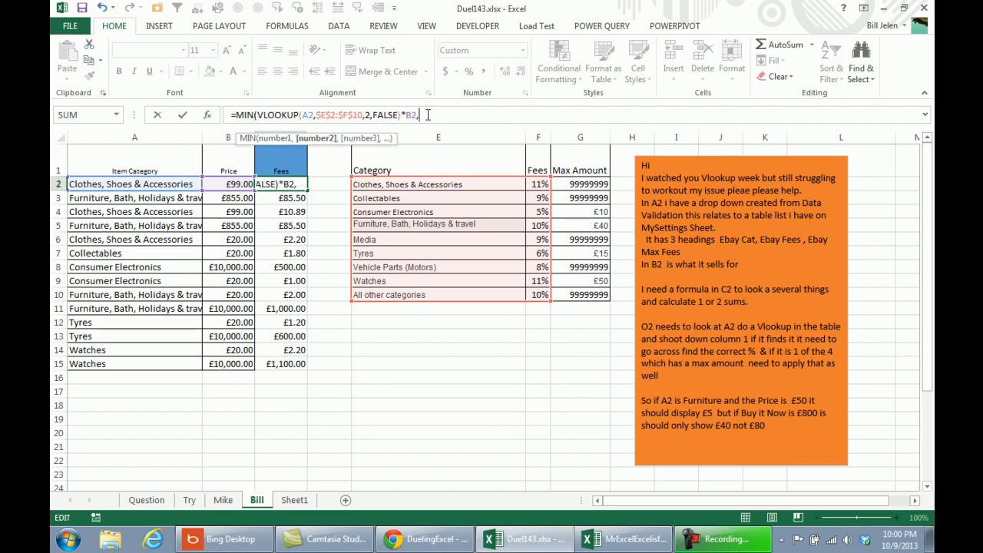
type("VL")
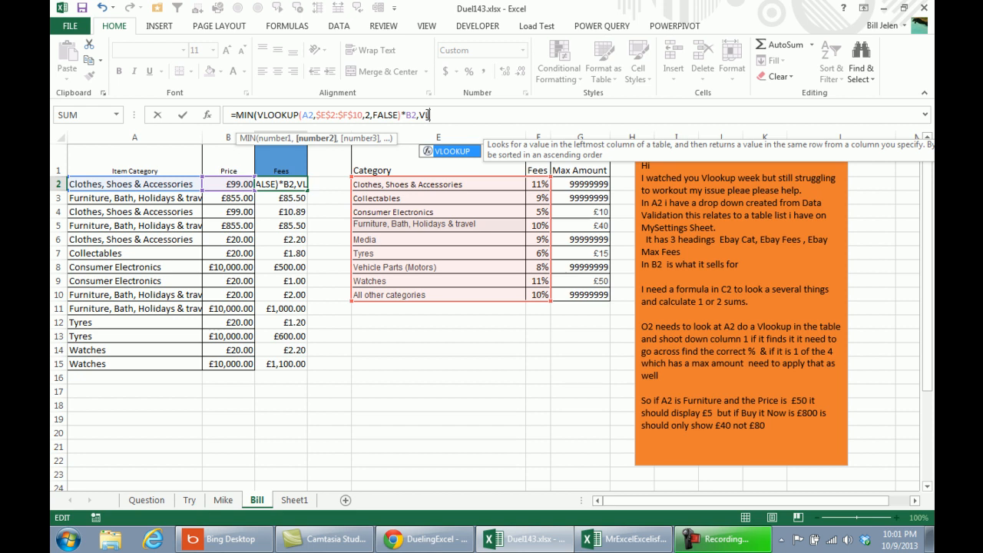
type("LOOKUP(")
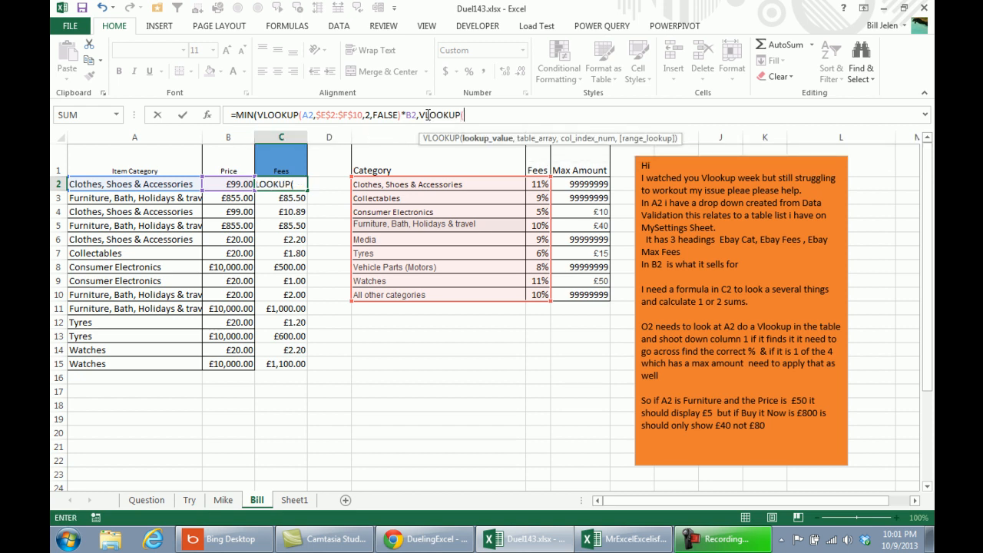
type("A2,")
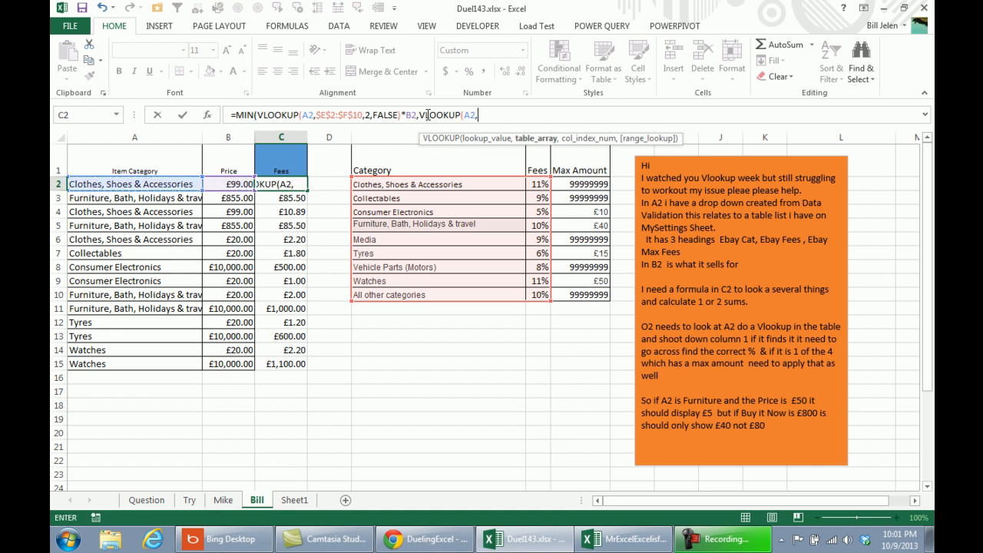
Step: Point the second lookup at E2:G10 column 3 with FALSE and commit, returning £10.89
left_click_drag(355, 184, 607, 295)
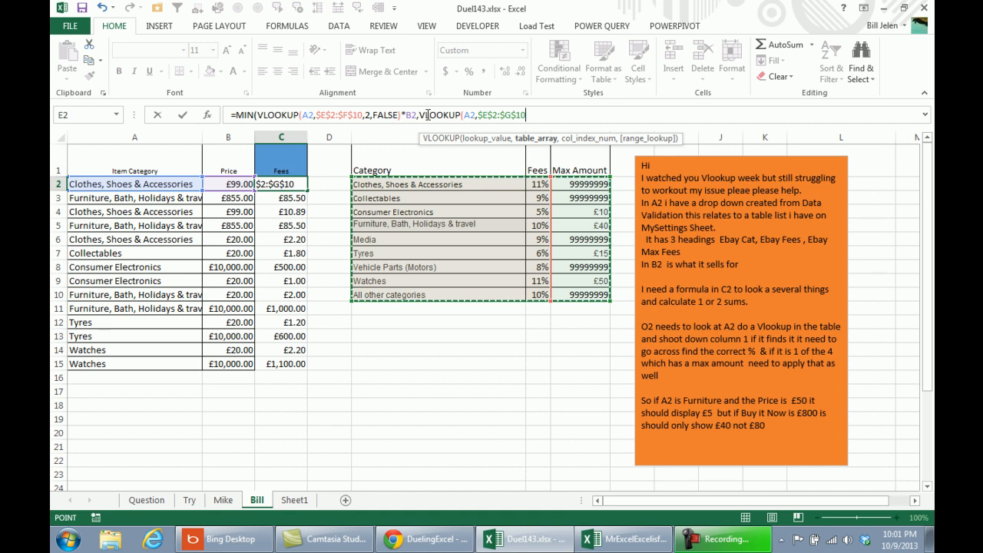
type(",3,Fa")
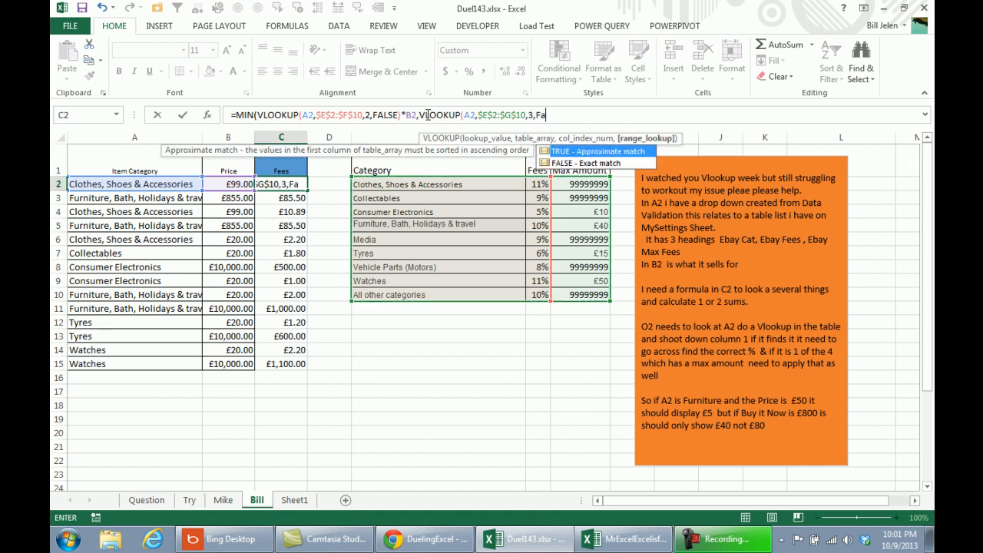
type("lse)")
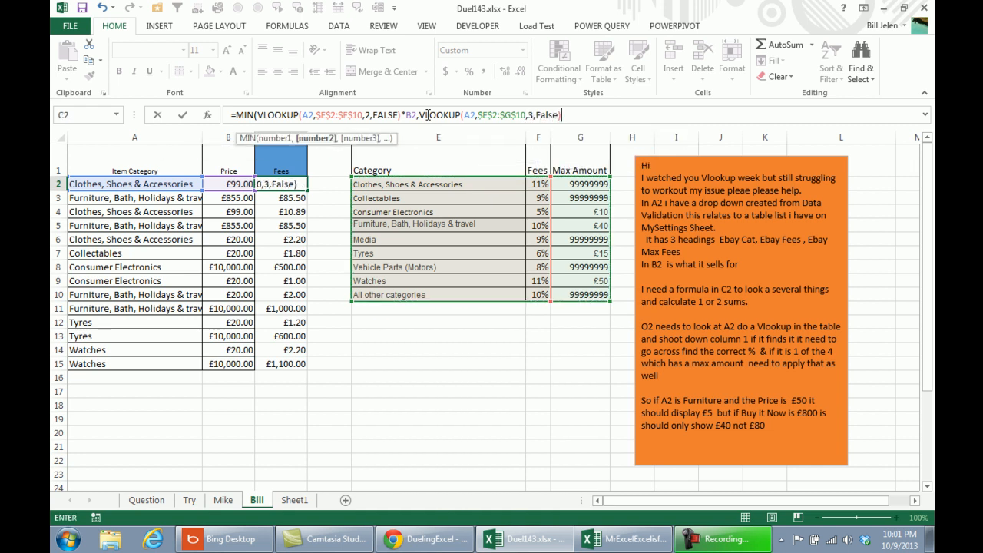
key("Return")
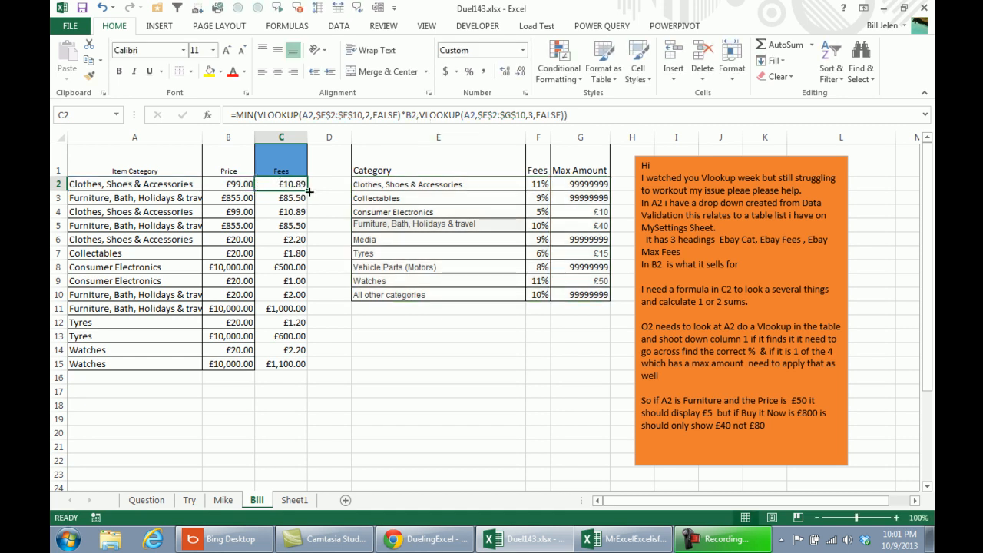
Step: Fill the capped MIN fee formula down C2:C15, giving £40.00 furniture and £50.00 watches
left_click_drag(282, 184, 282, 363)
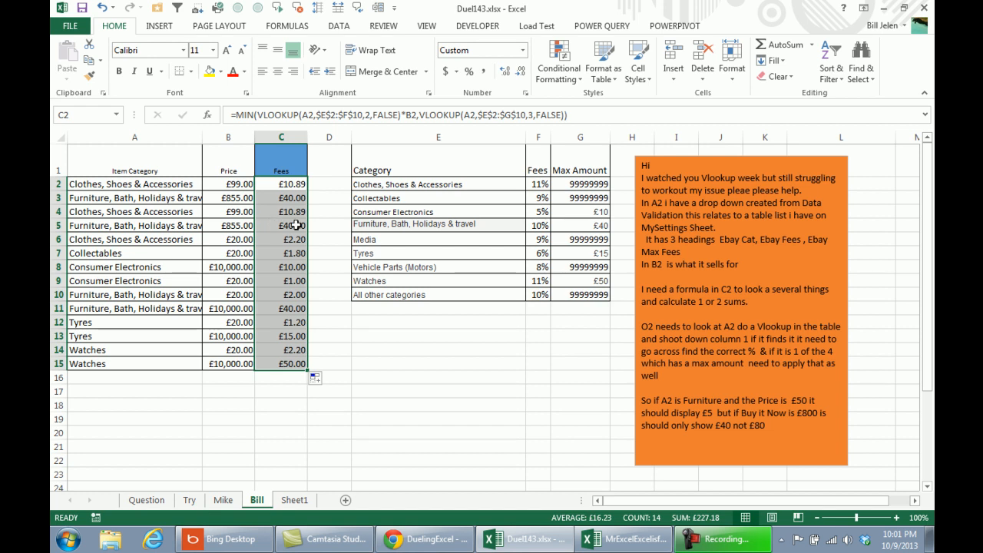
mouse_move(367, 252)
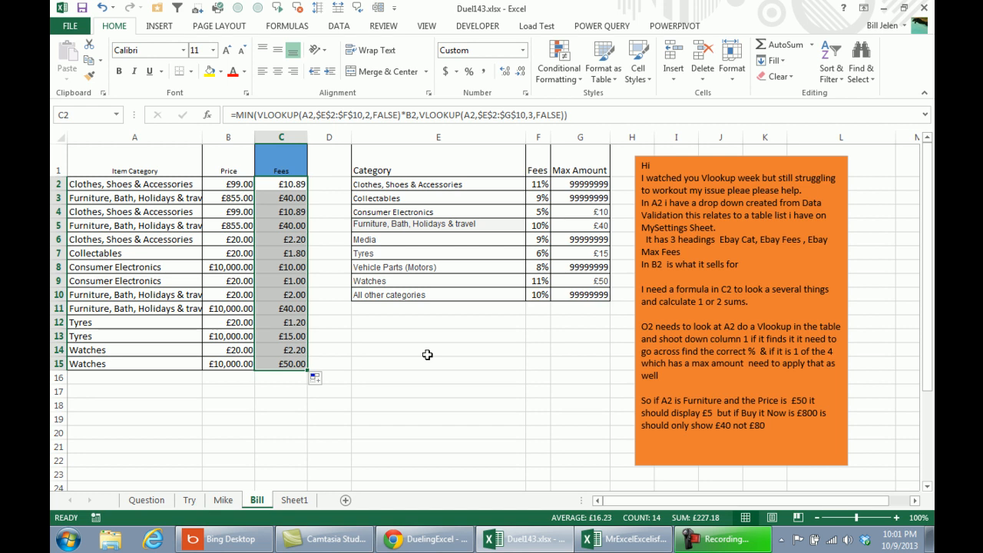
mouse_move(599, 212)
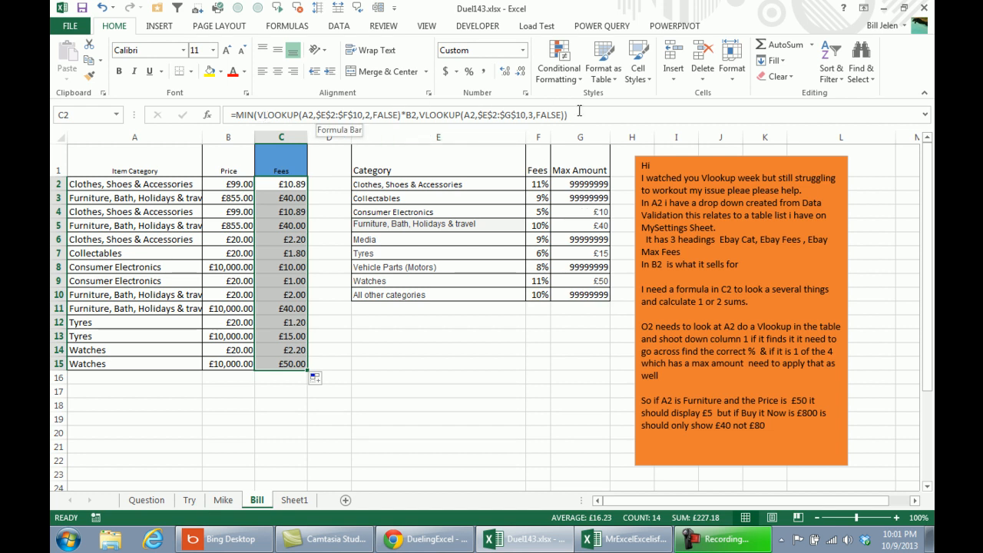
mouse_move(583, 114)
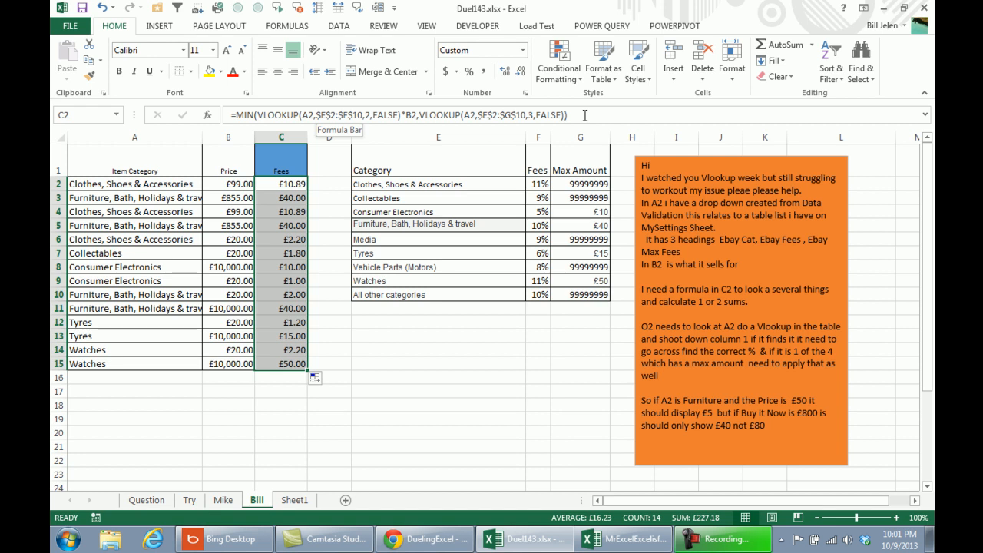
mouse_move(498, 320)
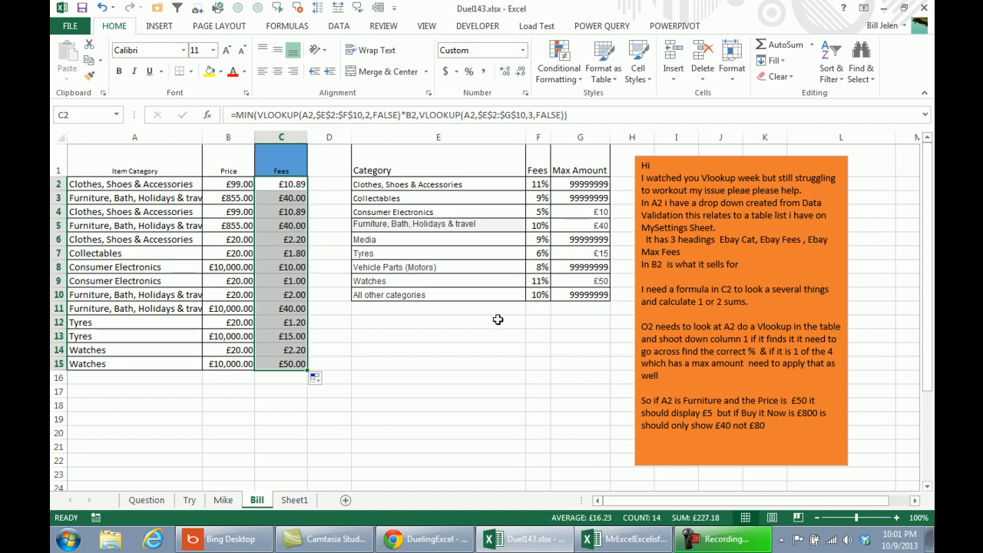
left_click(438, 322)
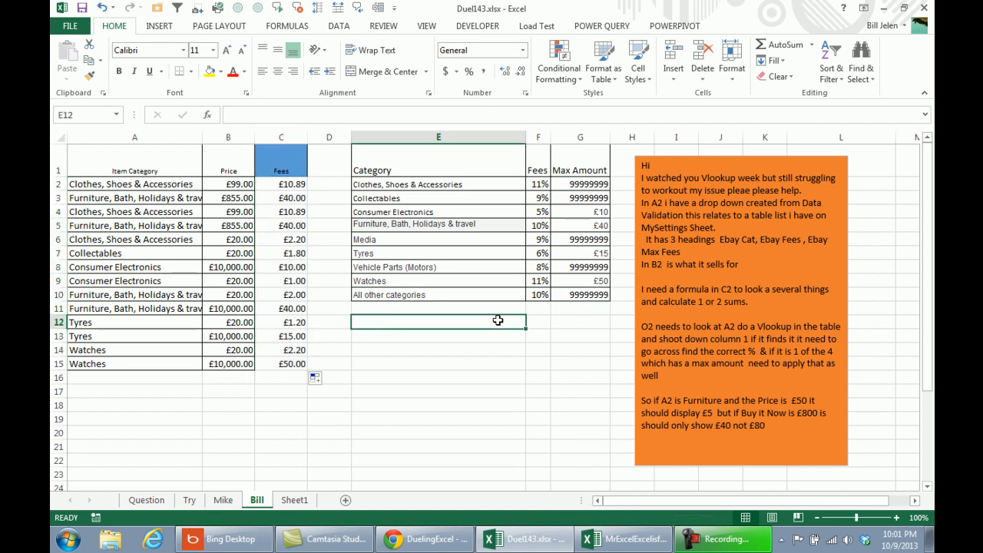